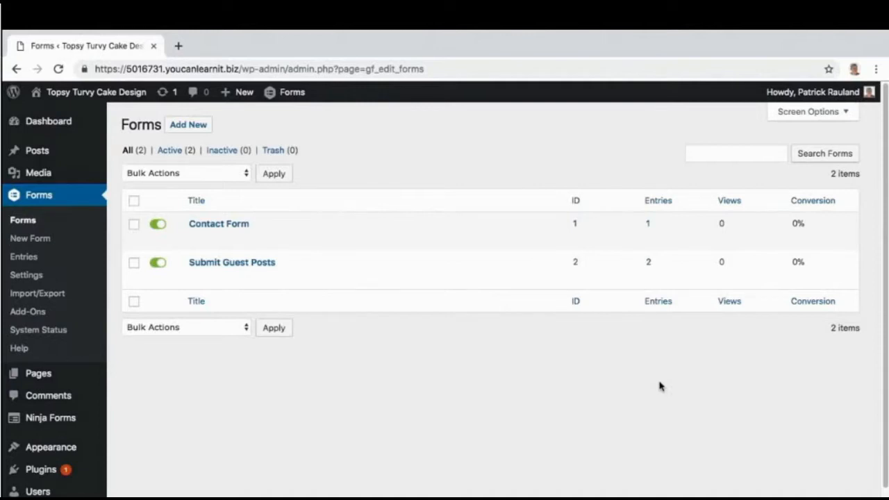
mouse_move(672, 390)
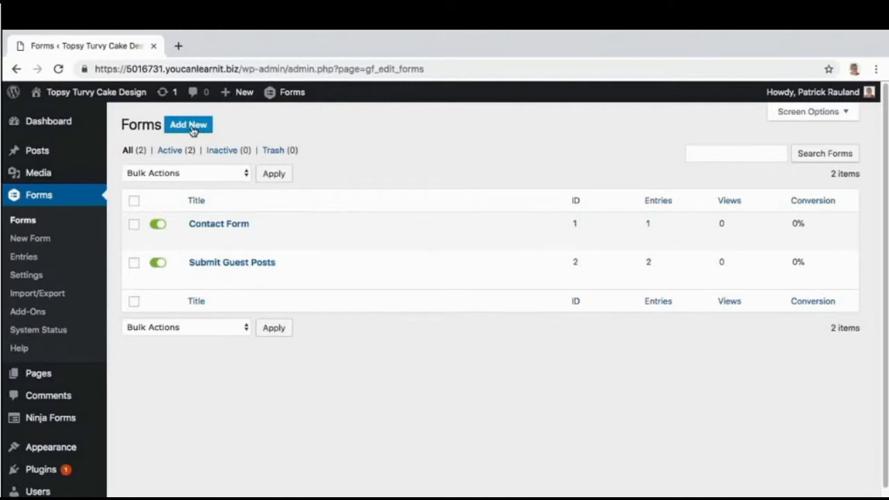
Add a new form with the title 'Project Inquiry' and create it.
click(187, 124)
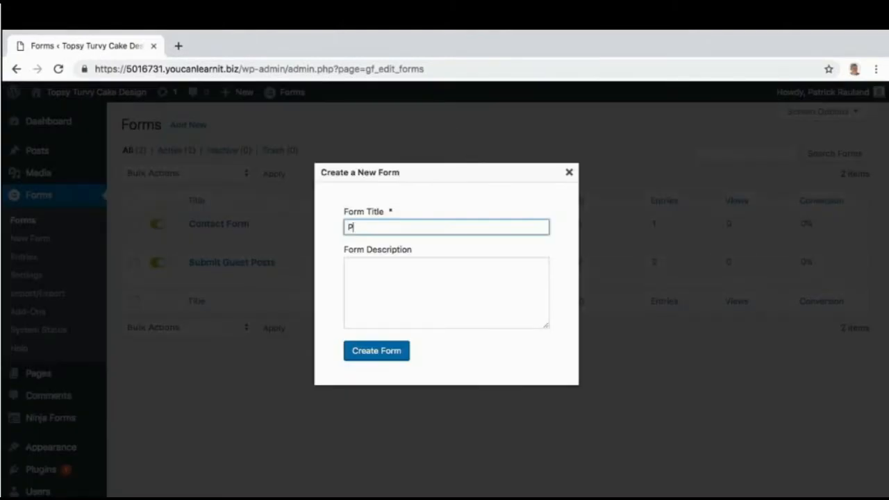
text(roject Inquiry)
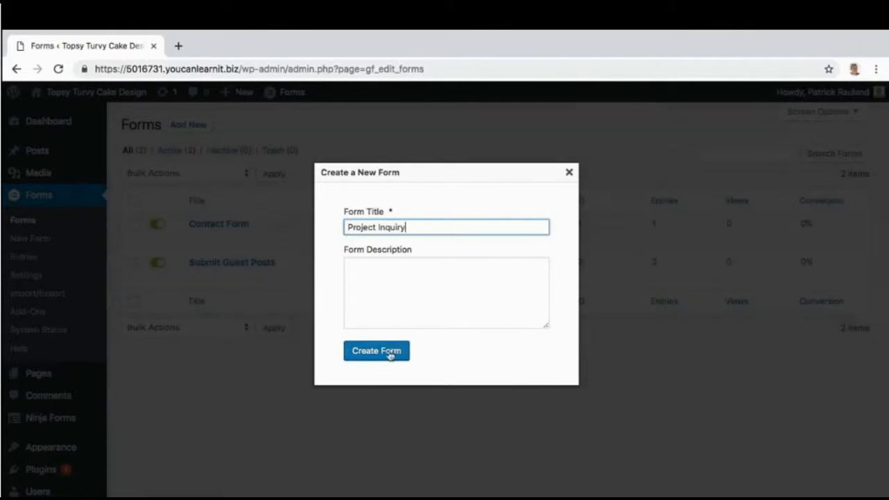
click(376, 351)
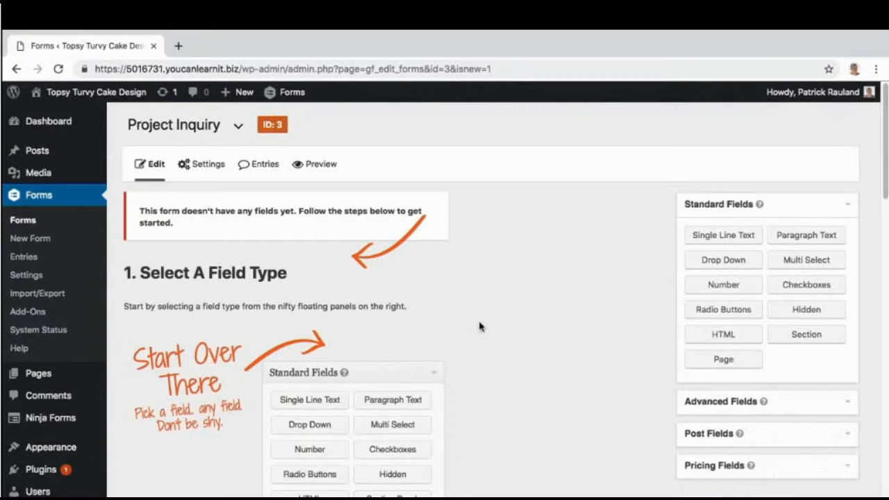
Add Name, Email, Radio Buttons and Paragraph Text fields to the form.
click(721, 401)
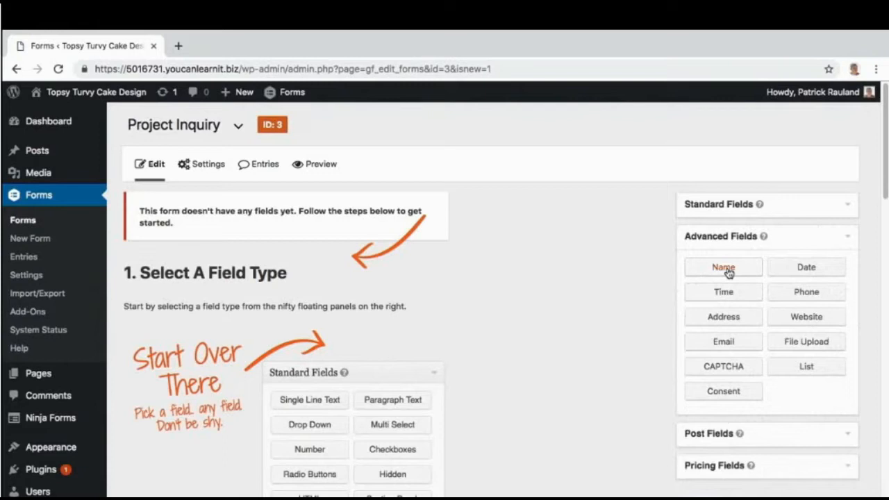
click(723, 267)
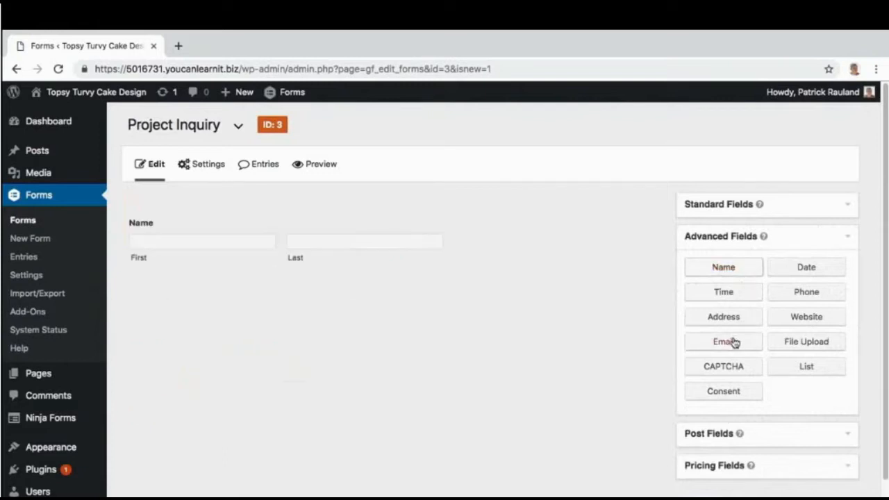
click(724, 341)
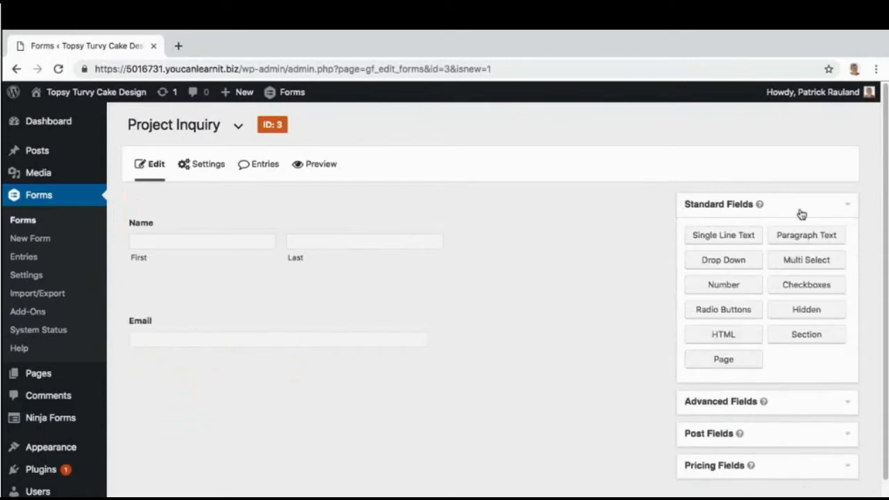
click(723, 310)
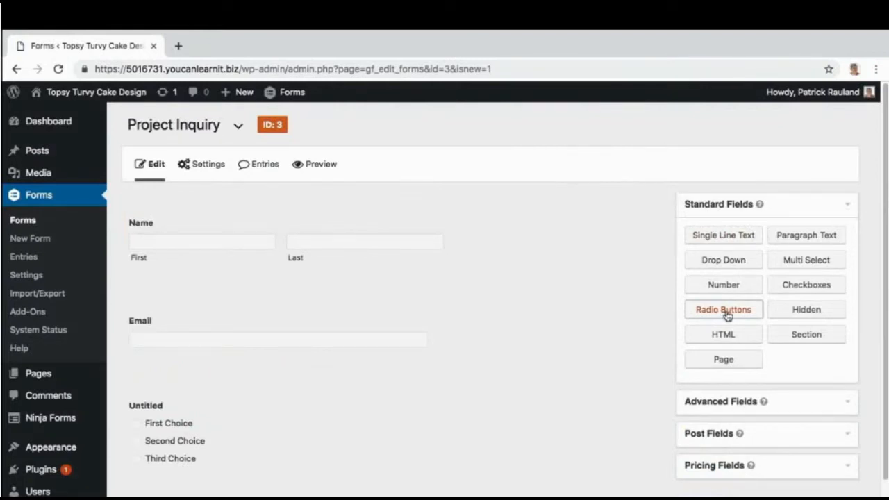
mouse_move(806, 235)
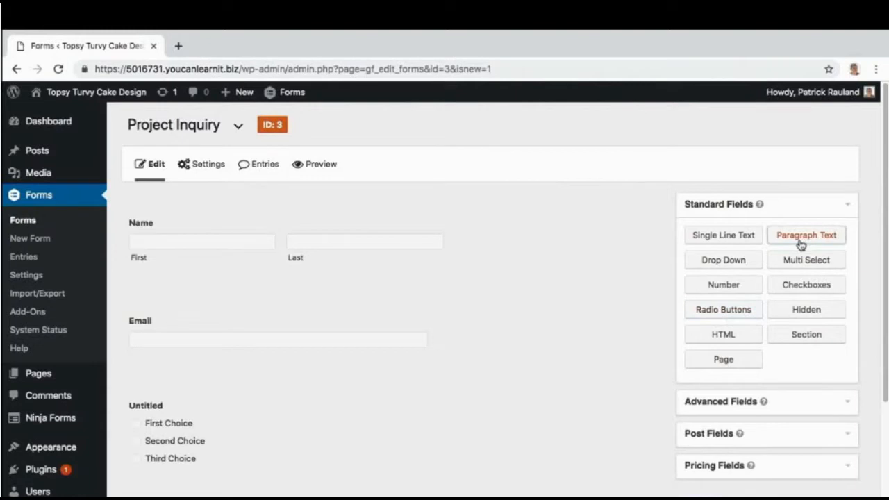
click(806, 235)
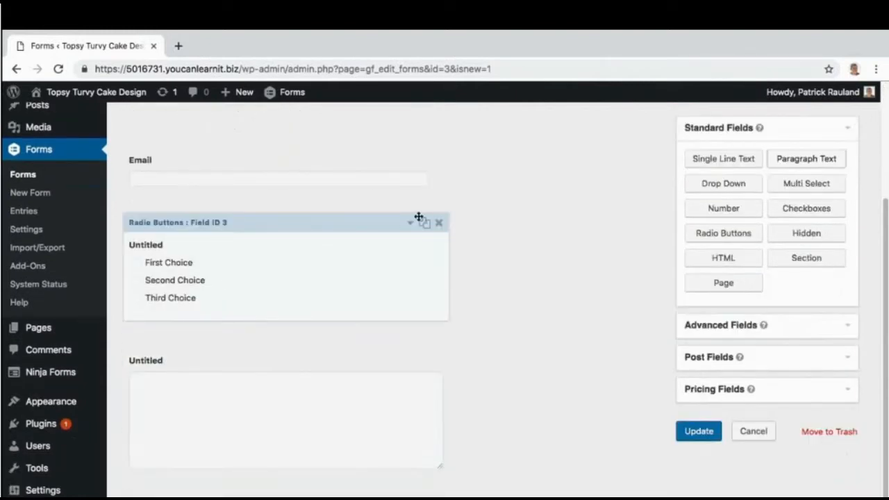
Label the radio field 'Budget' with choices <$100, $100-$1,000 and $1,000+.
click(285, 271)
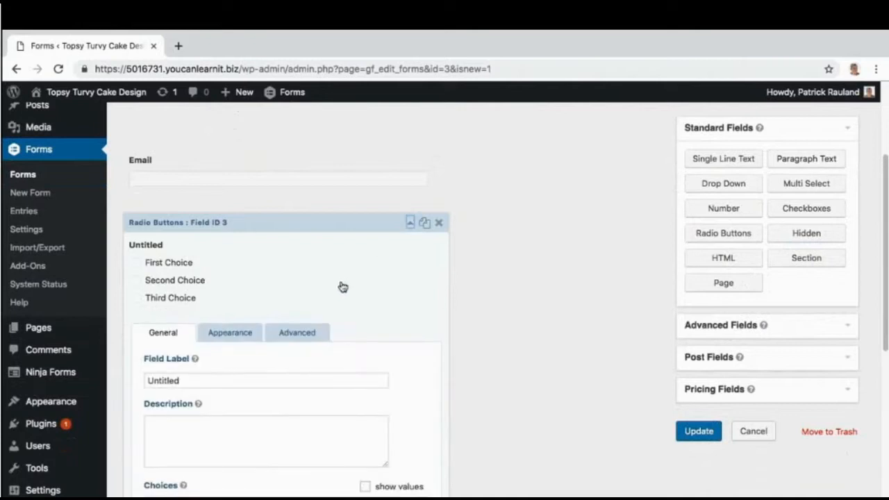
scroll(down, 3)
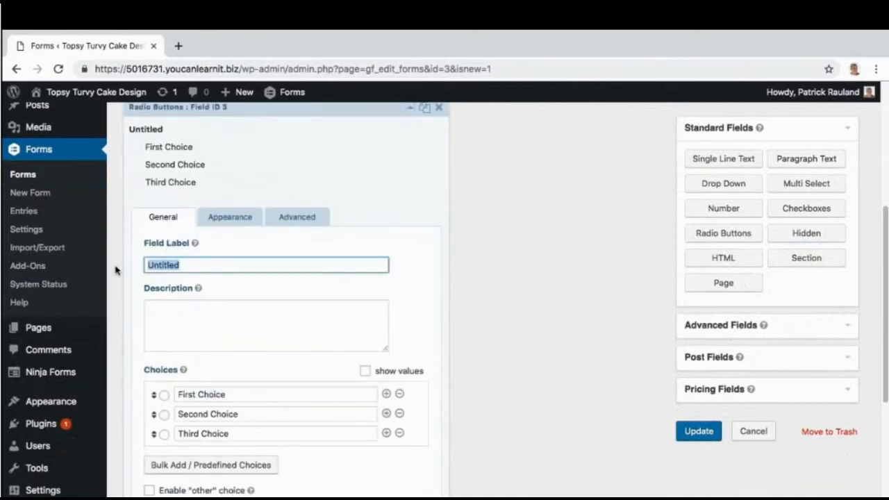
text(Budget)
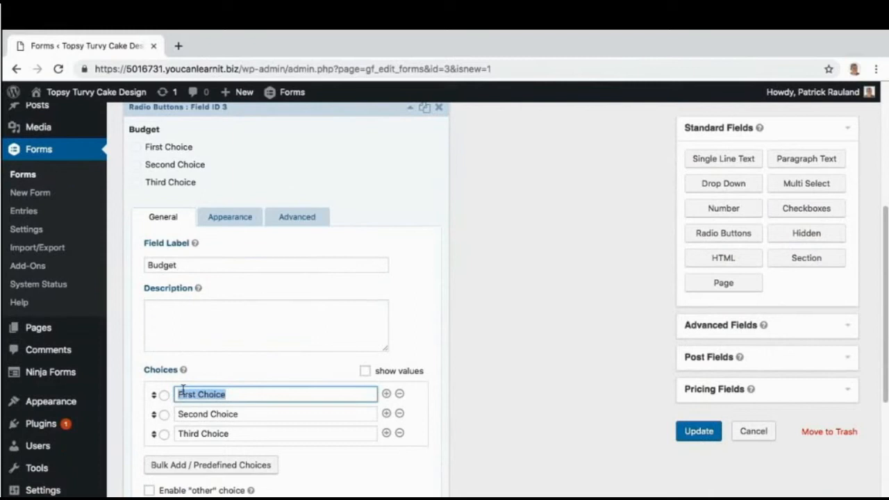
text(<$1,0)
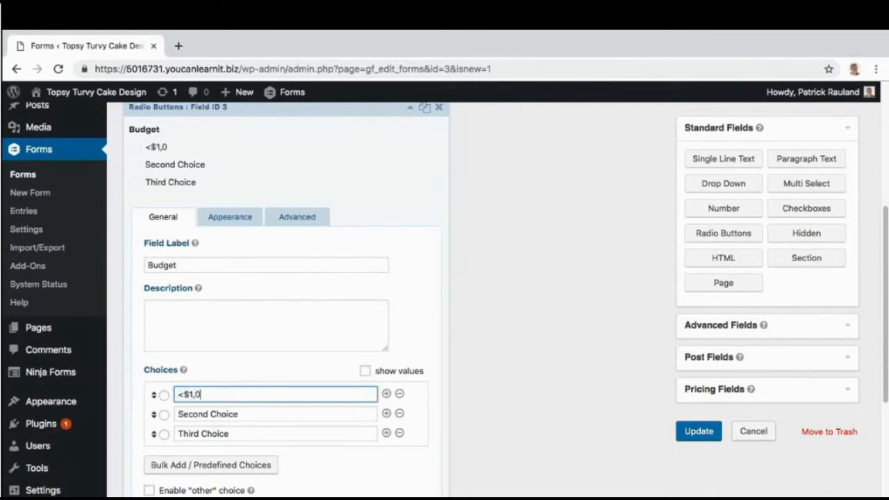
text(0)
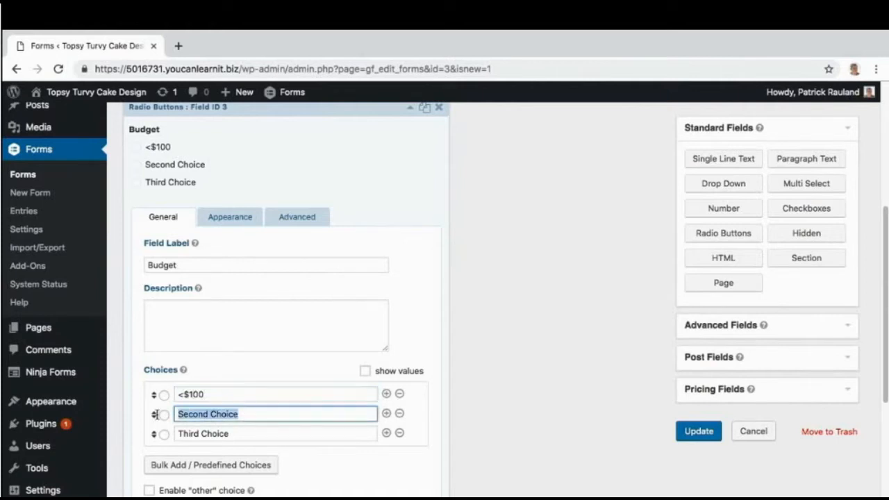
text($)
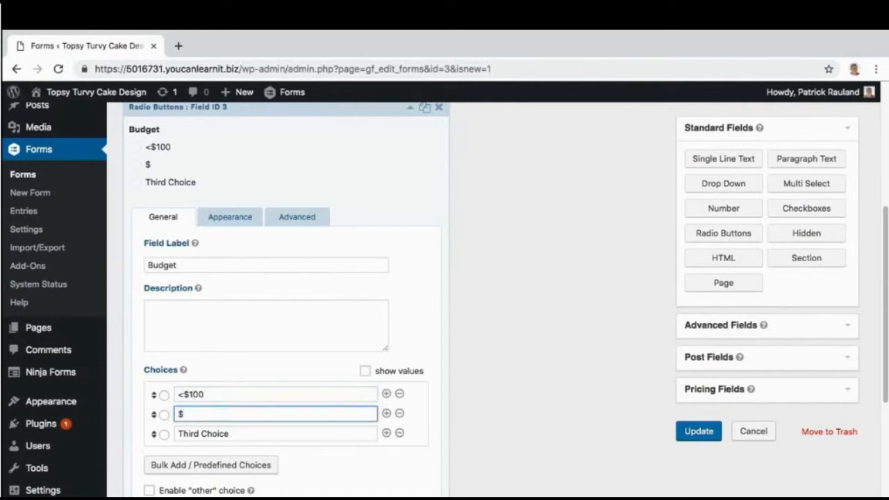
text(100)
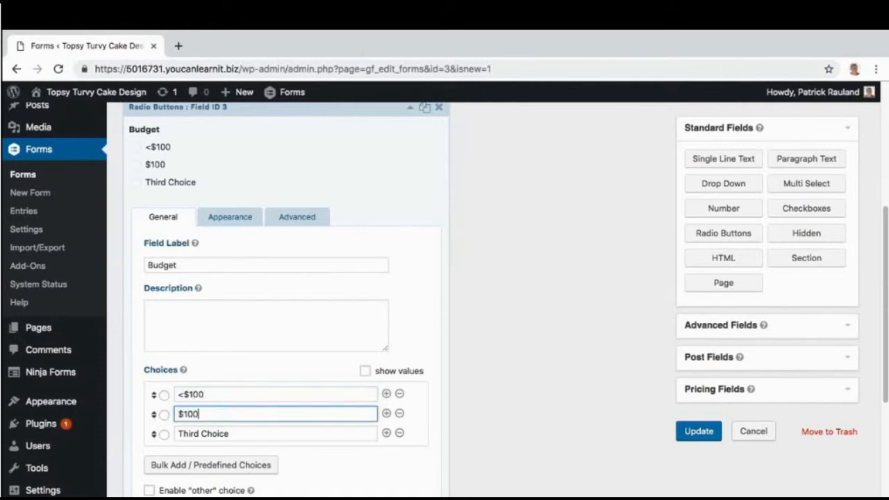
text(-$1,0)
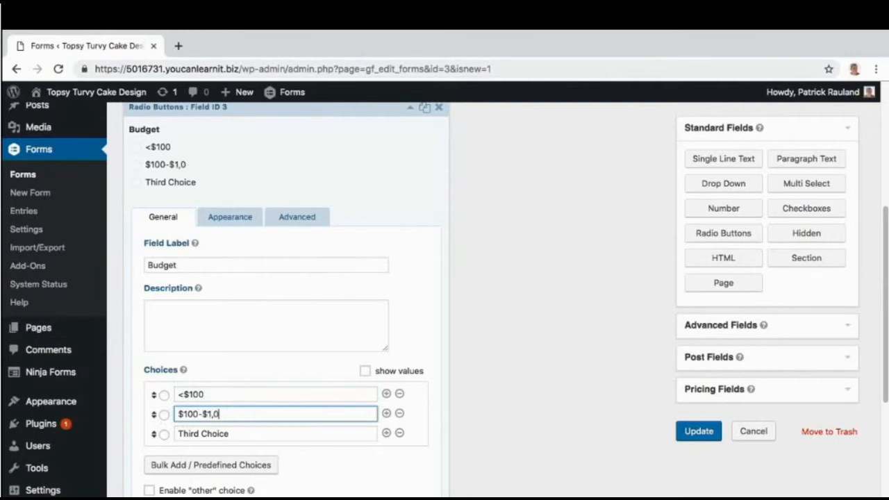
text(00)
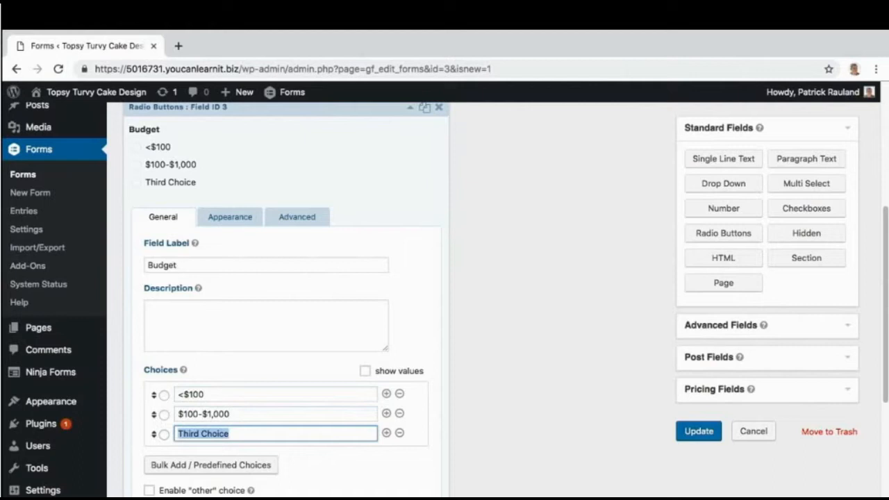
text($1,000+)
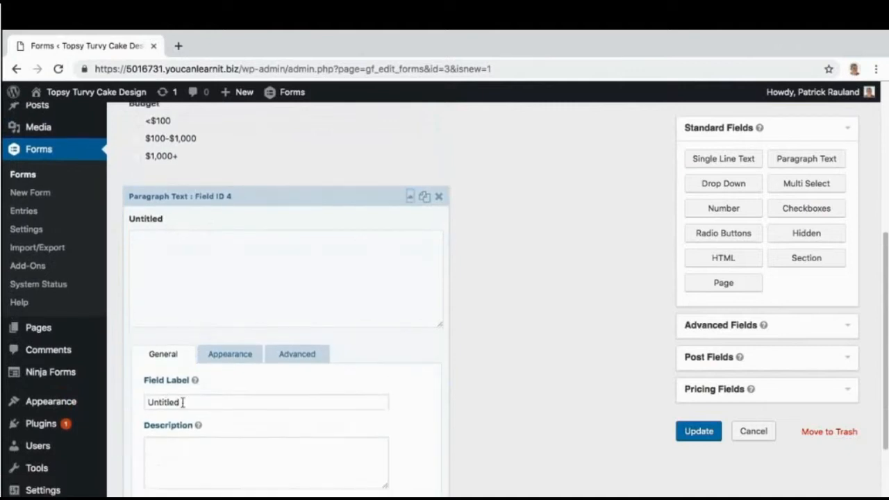
Relabel the paragraph text field 'Project description'.
triple_click(266, 402)
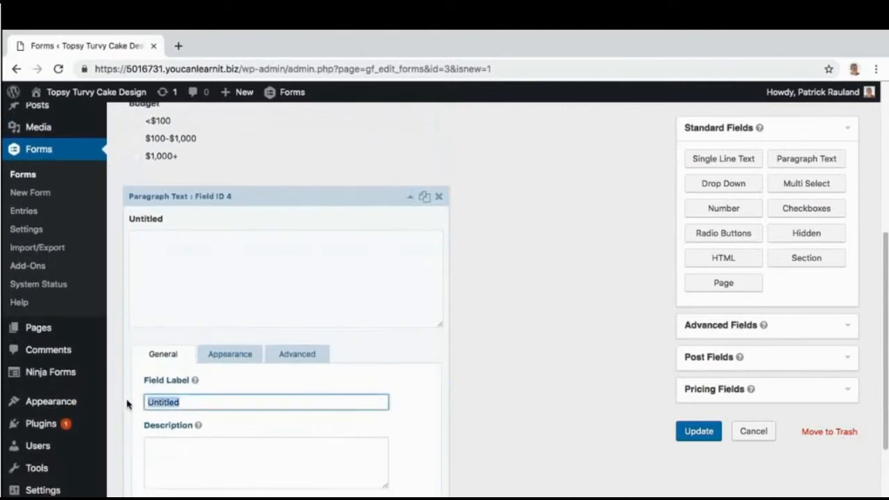
text(Project d)
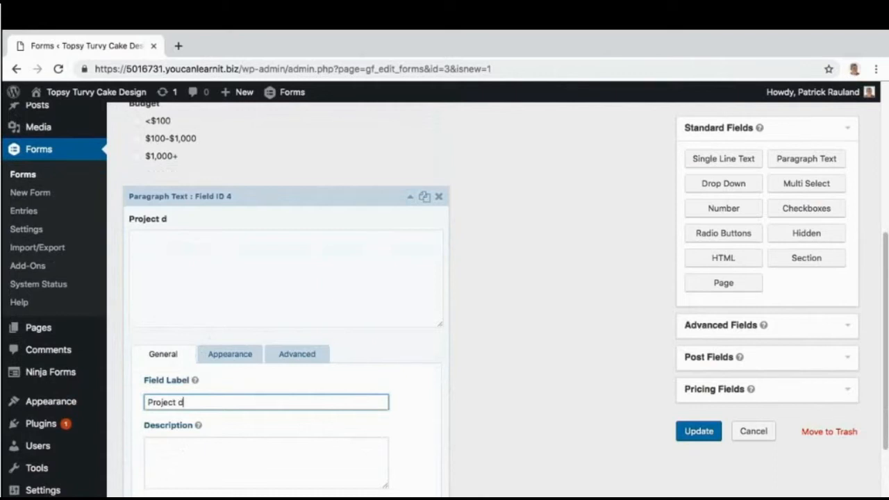
text(escription)
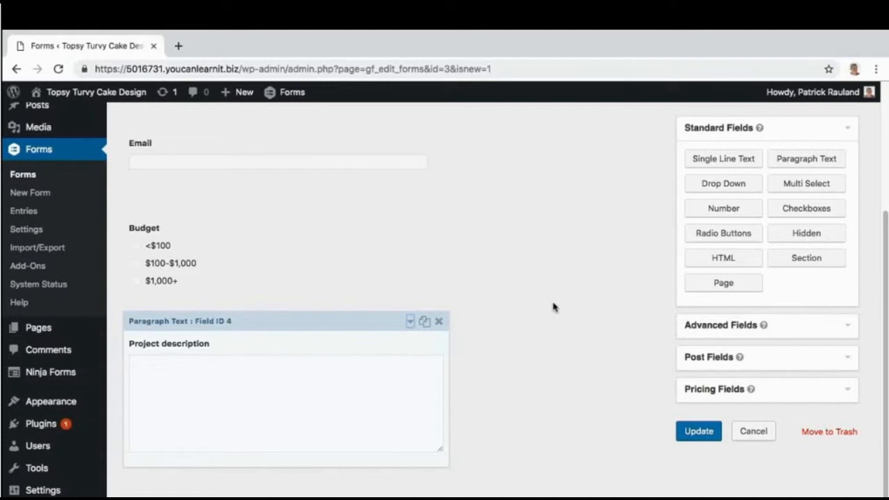
Go to the form's Notifications settings and start a new notification.
scroll(up, 3)
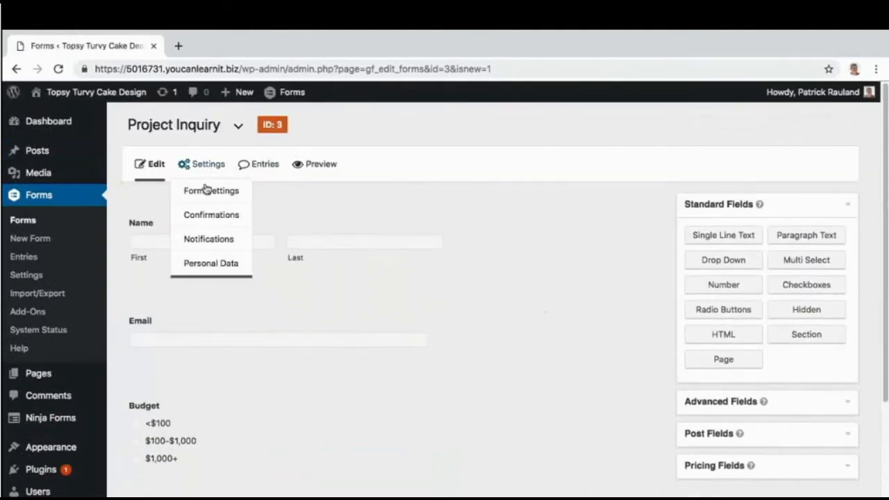
click(208, 238)
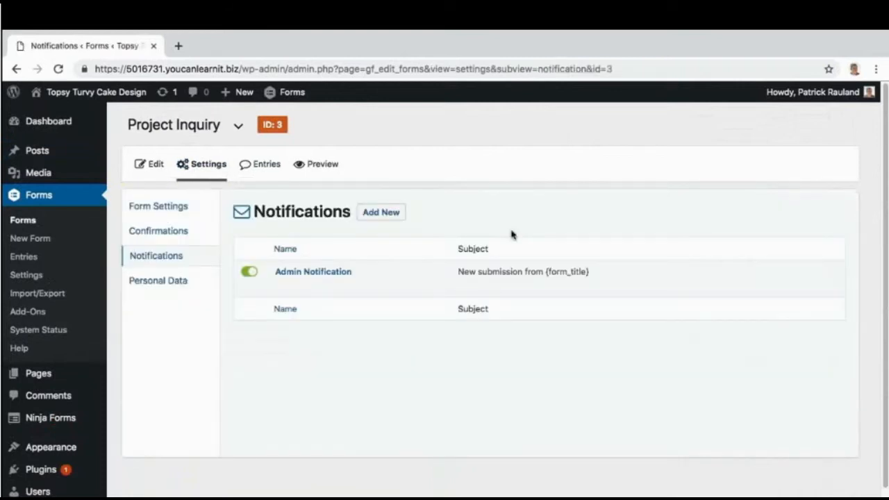
click(381, 212)
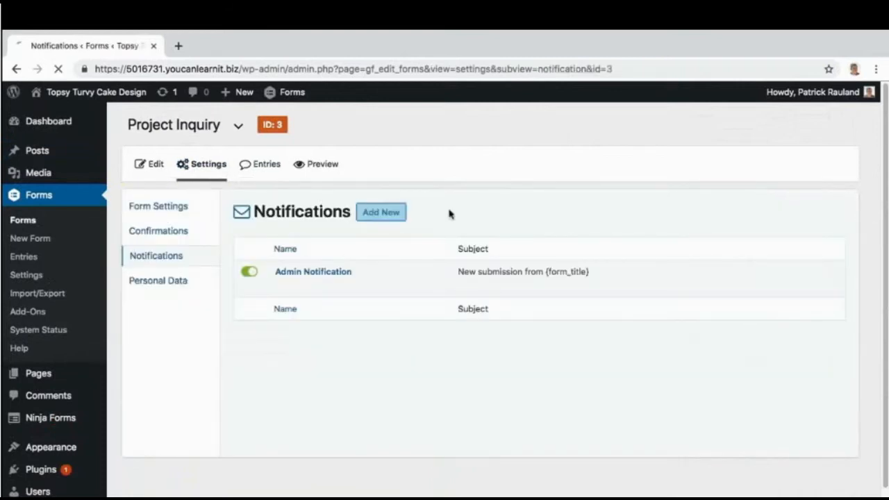
Name the notification 'Email CEO', with recipient, From Name 'Website' and subject set.
click(381, 211)
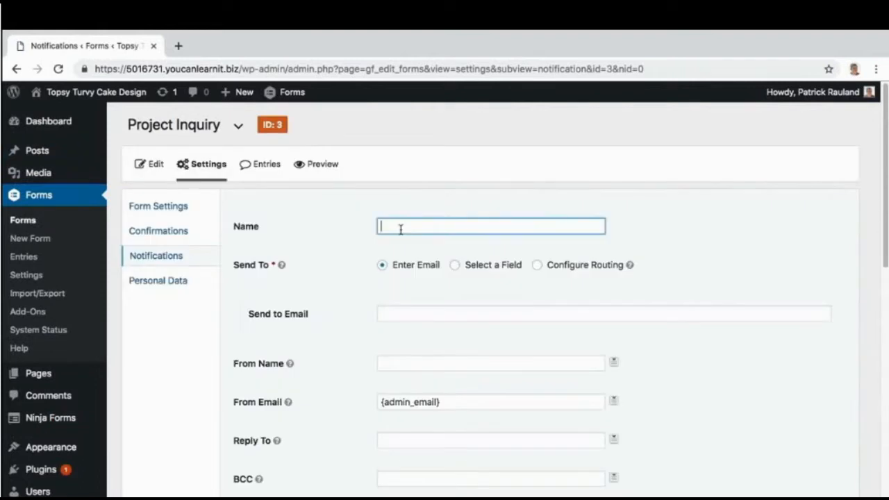
text(Email CEO)
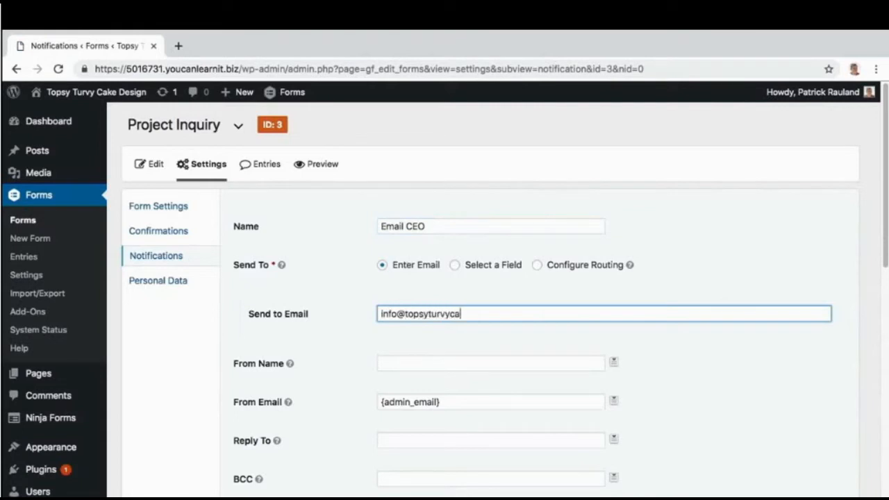
text(kedesign.com)
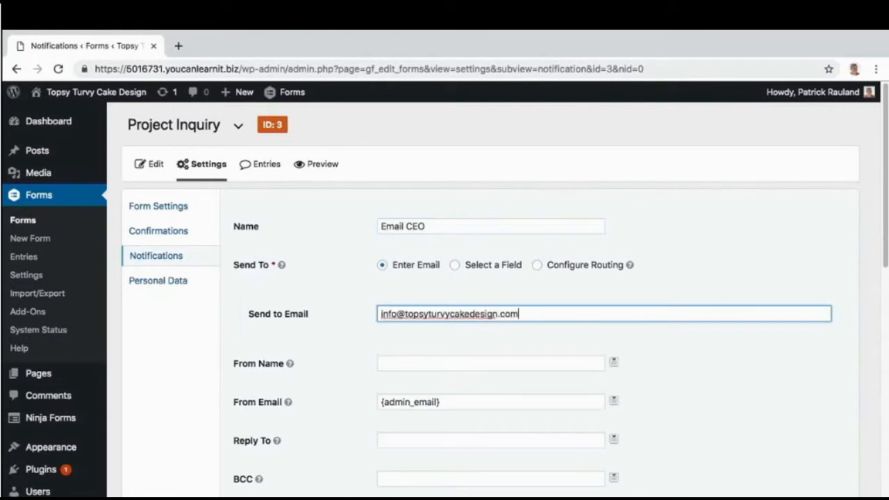
scroll(down, 3)
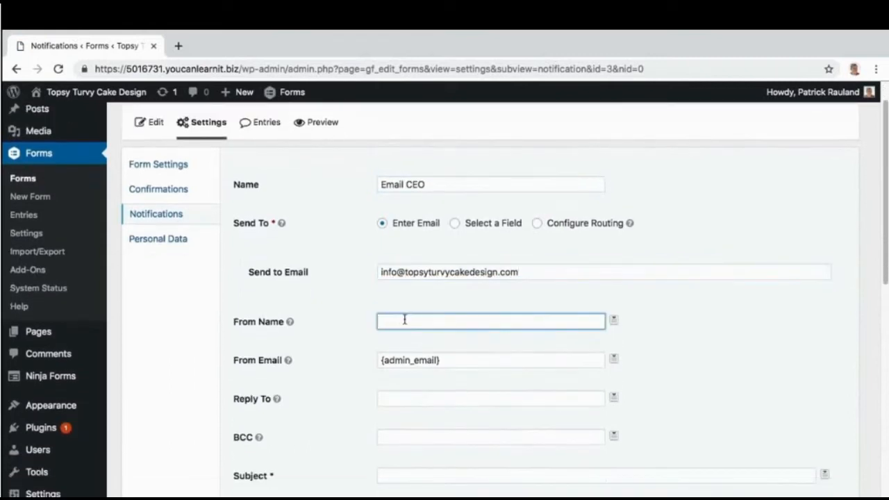
text(Website)
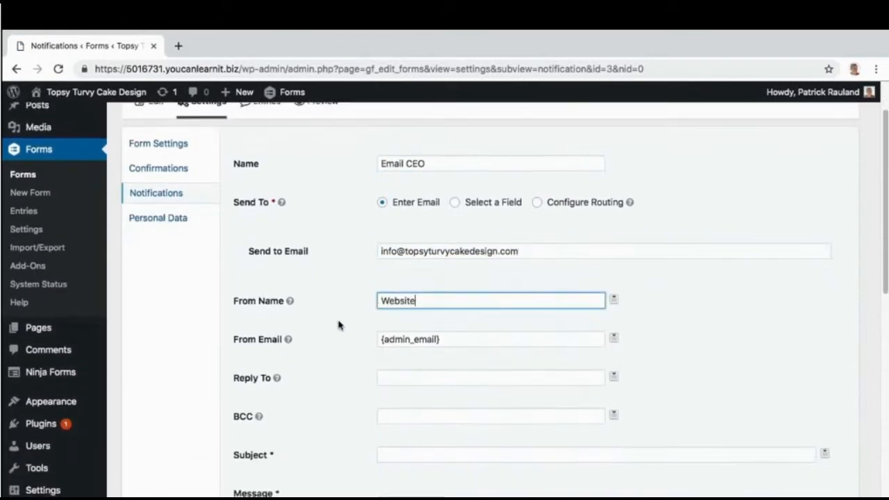
scroll(down, 3)
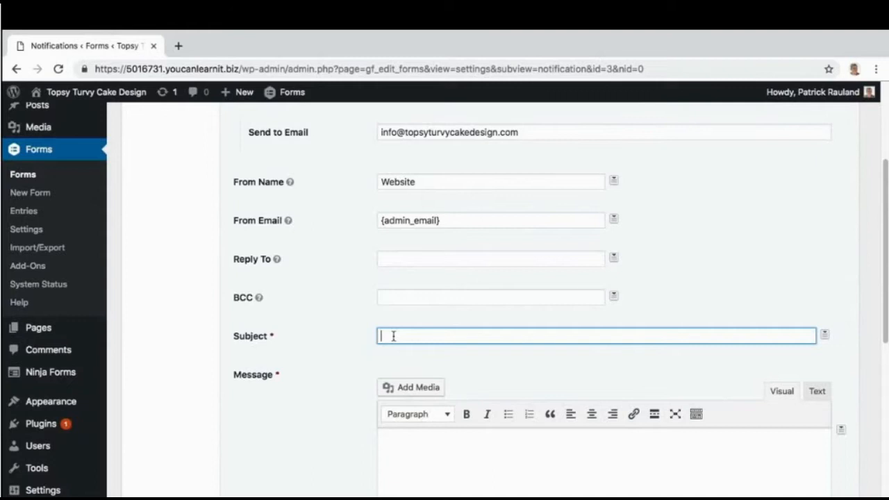
text(A Big B)
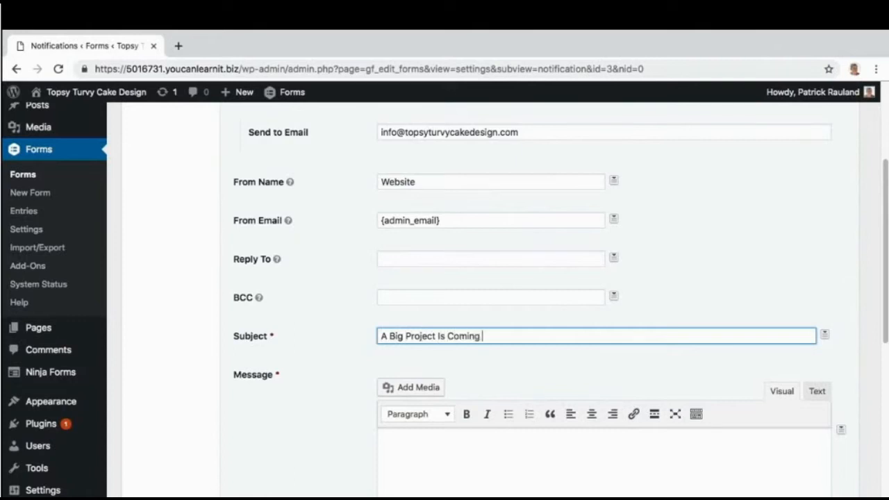
text(In)
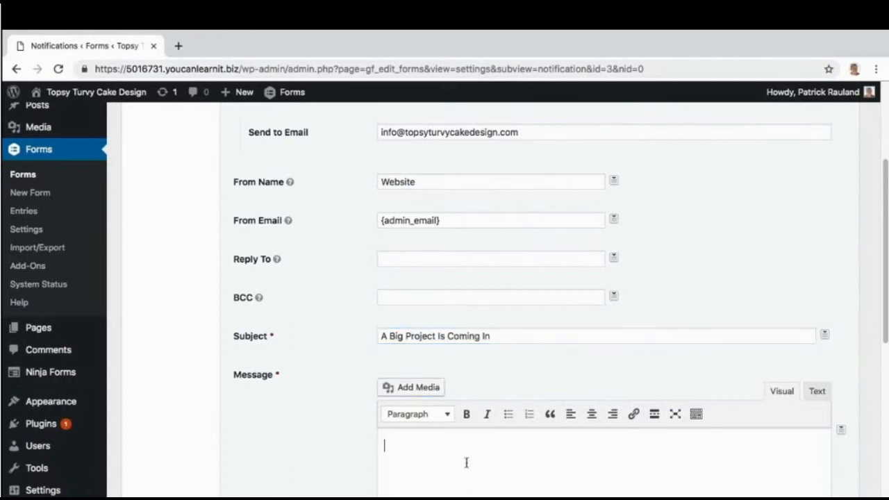
Write the 'Hey boss' message asking the CEO to contact the high-profile client personally.
scroll(down, 3)
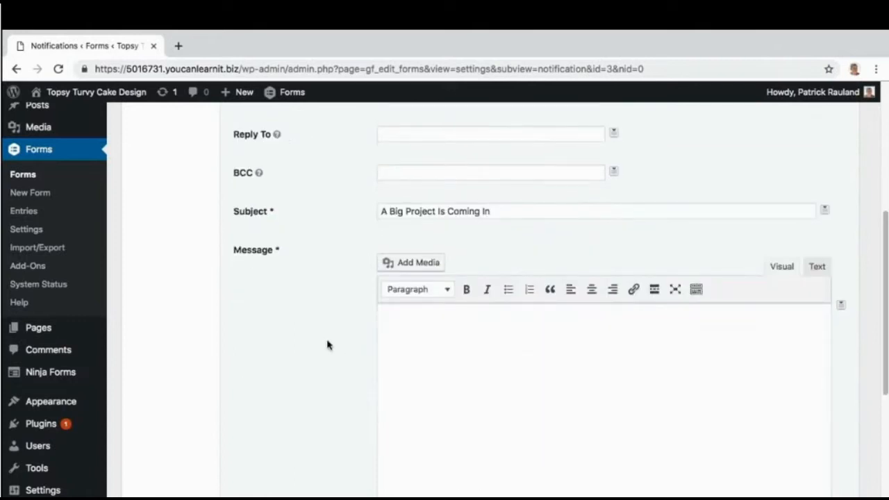
text(Hey boss,)
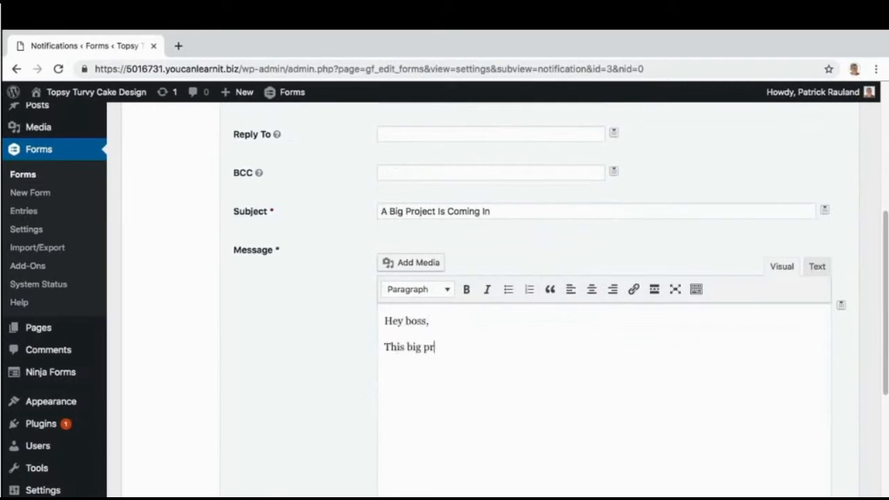
text(oject just)
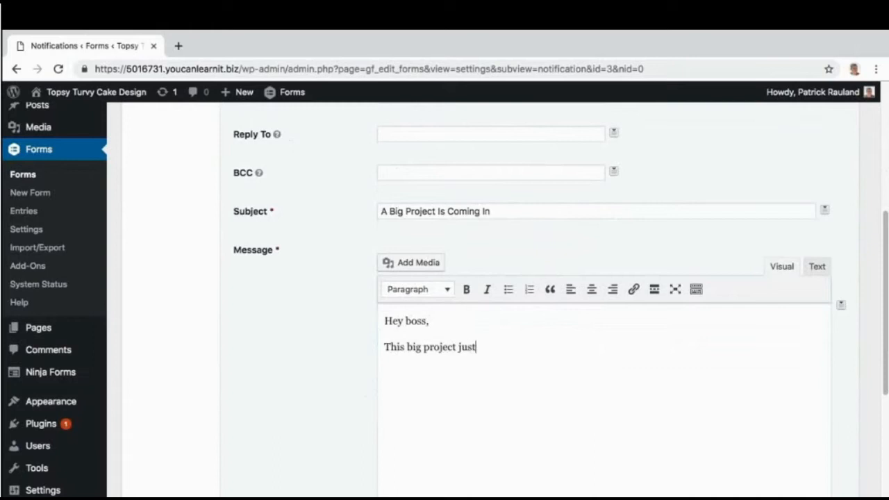
text(came in through)
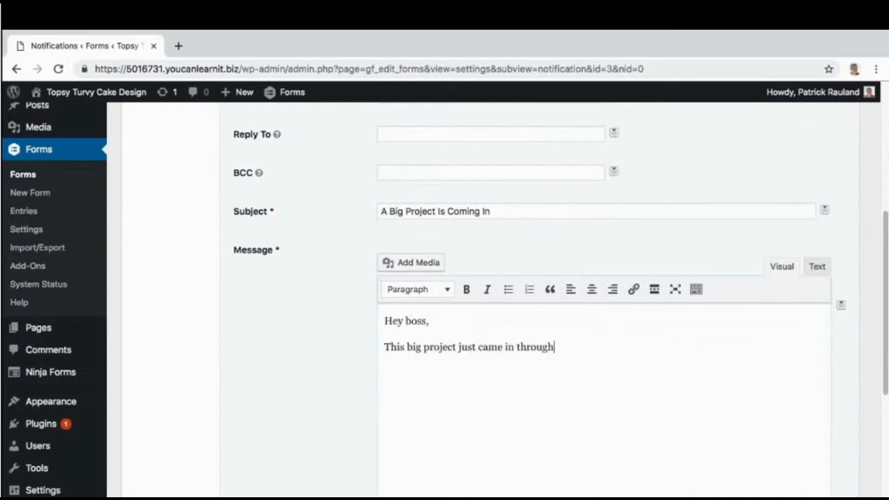
text(the wbesite. Since it)
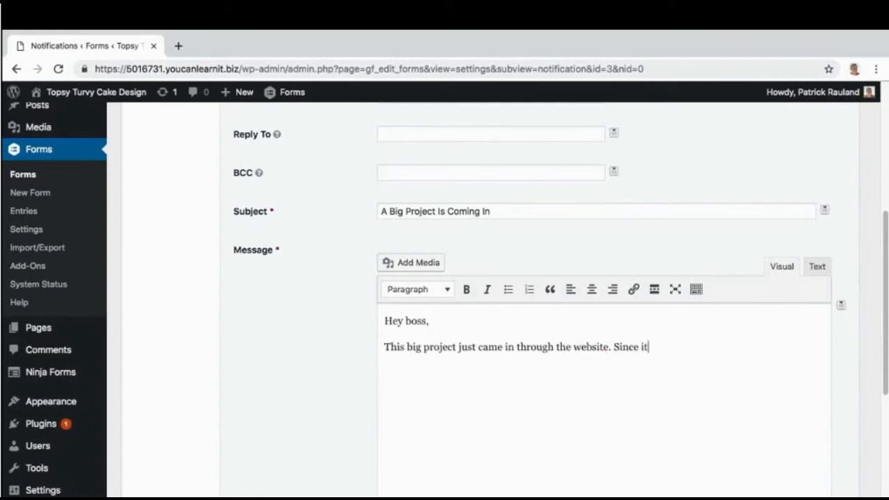
text('s such a high)
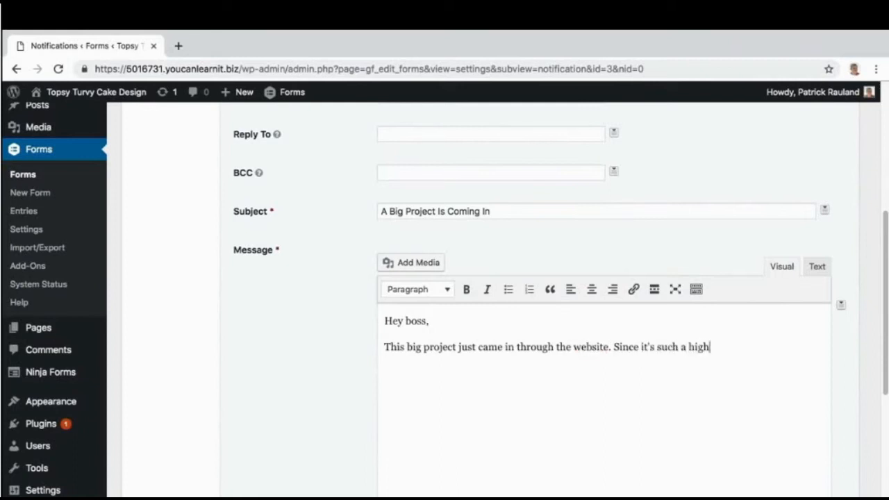
text(profile client)
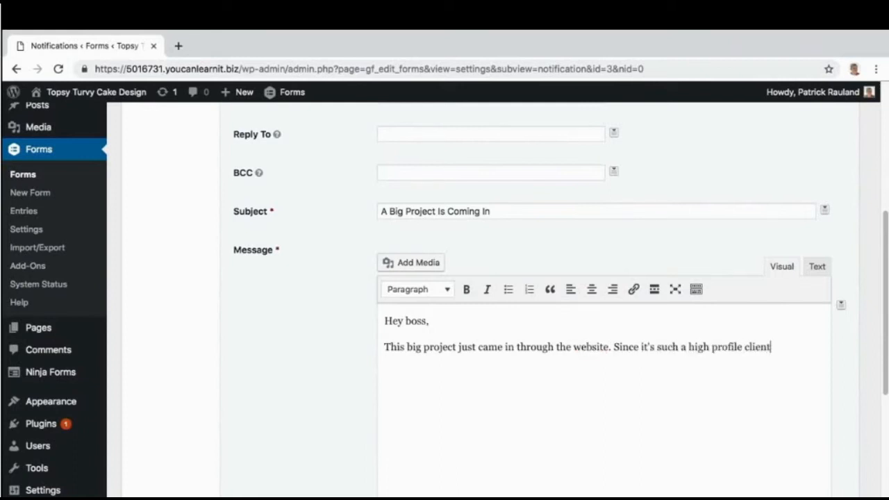
text(we figured you'd)
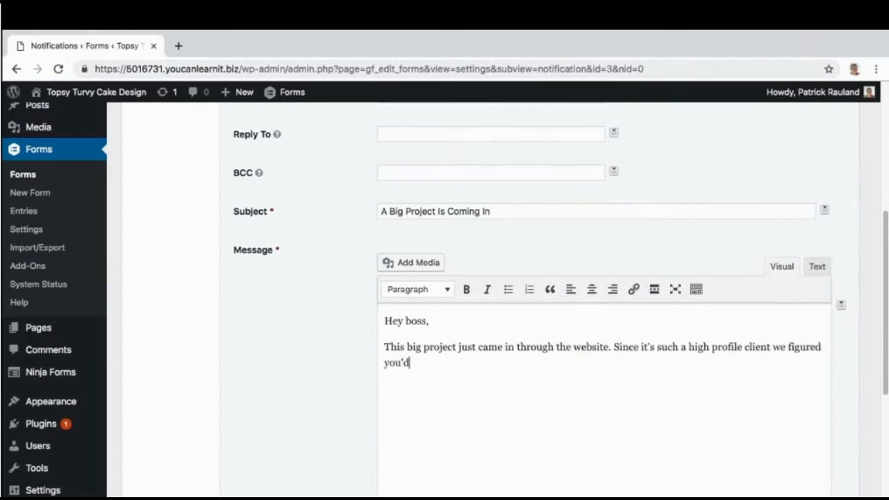
text(want to reach out)
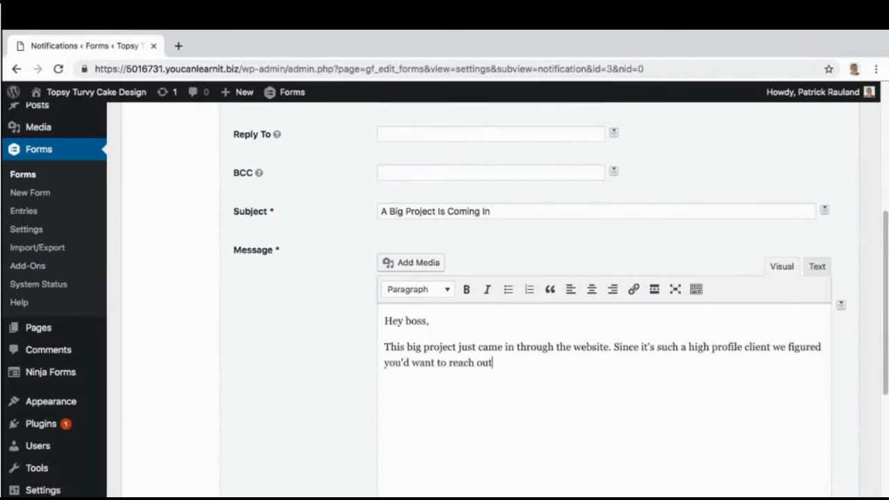
text(to them personally)
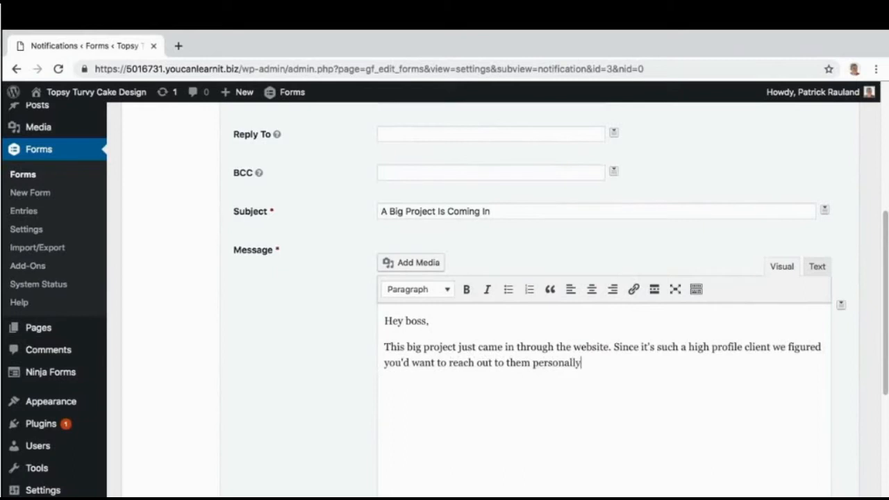
text(.)
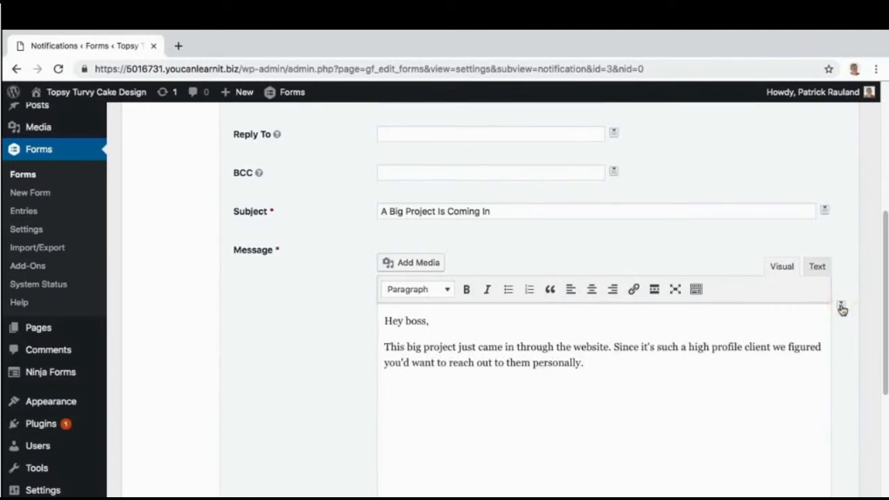
Append the {all_fields} merge tag to the Email CEO message.
click(841, 304)
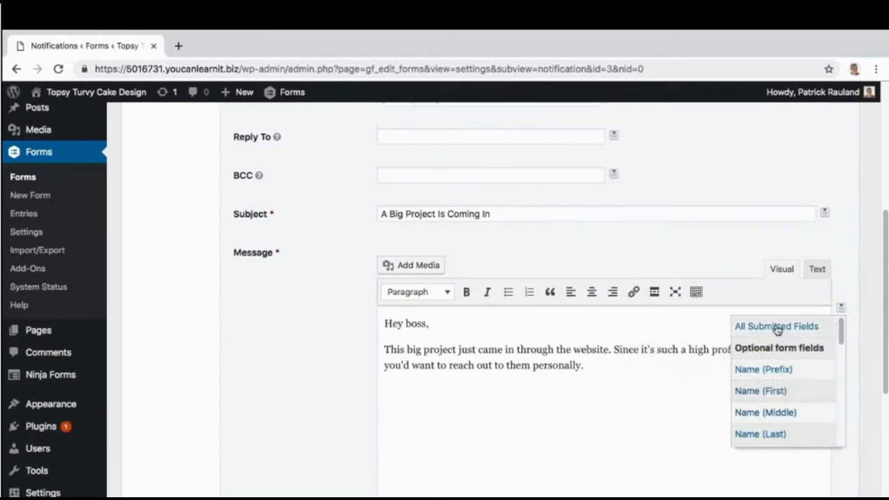
click(776, 325)
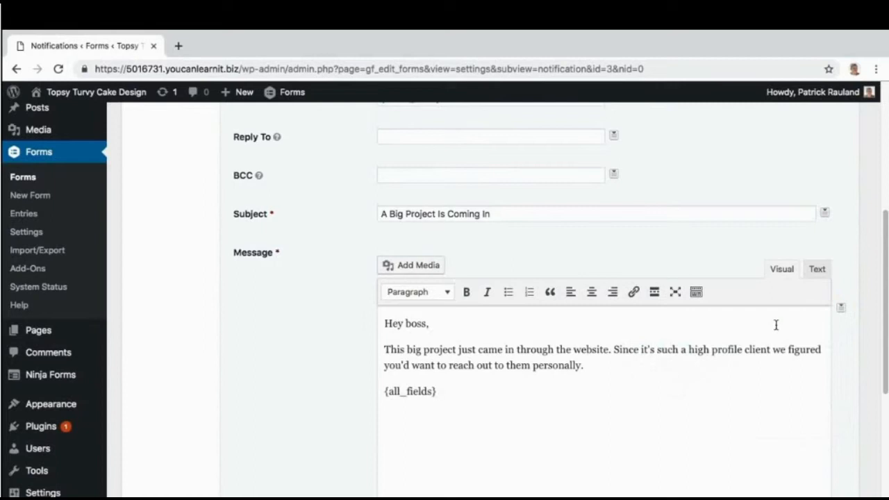
click(435, 391)
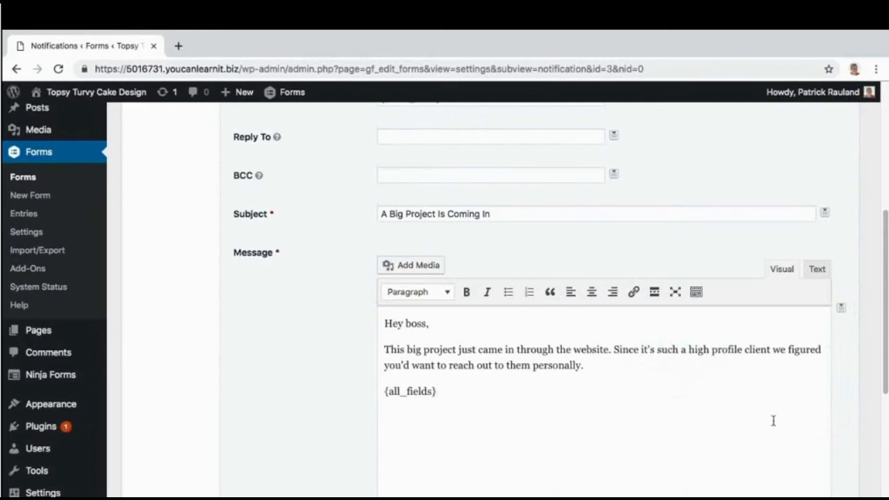
Send Email CEO only when Budget is $1,000+, save it, and return to notifications.
scroll(down, 3)
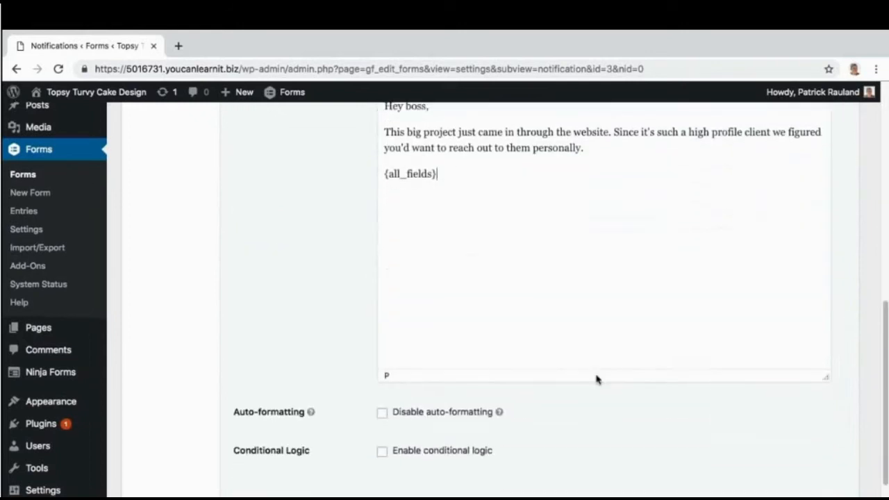
click(383, 408)
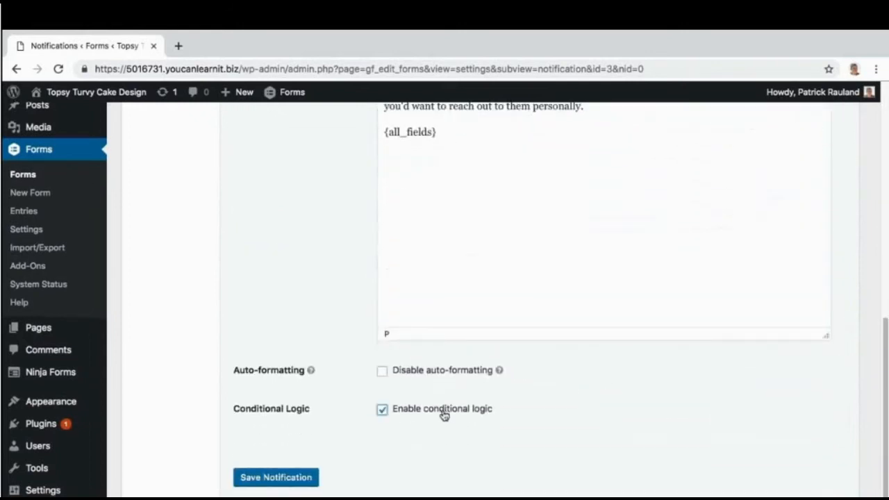
click(382, 409)
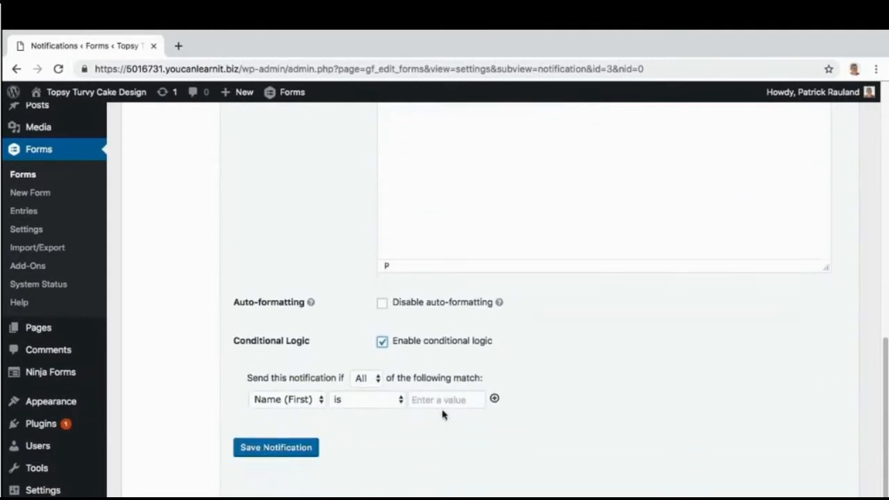
mouse_move(322, 380)
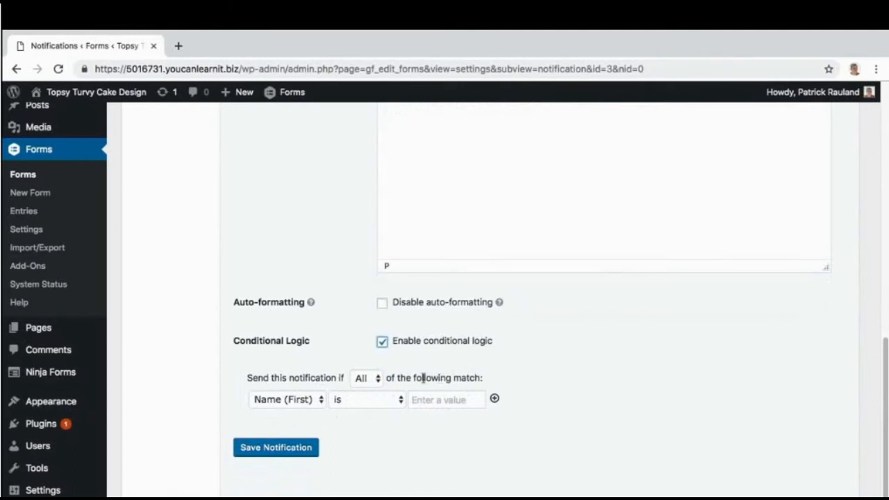
click(285, 399)
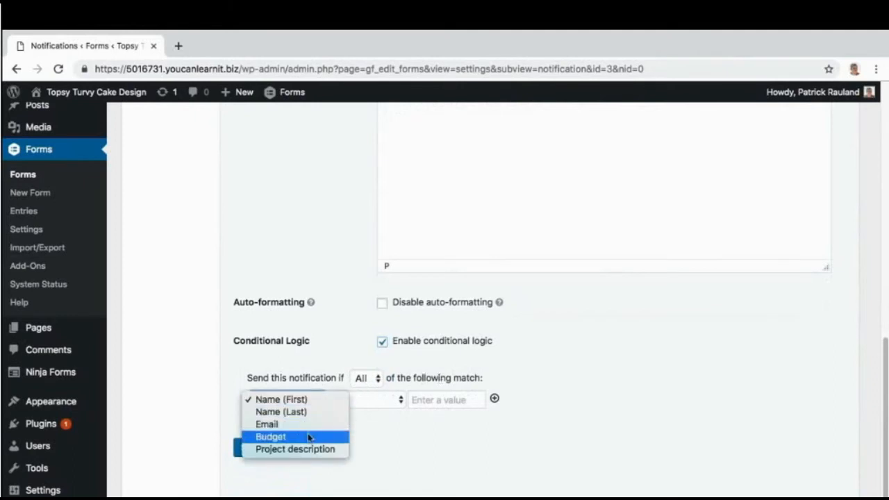
click(271, 436)
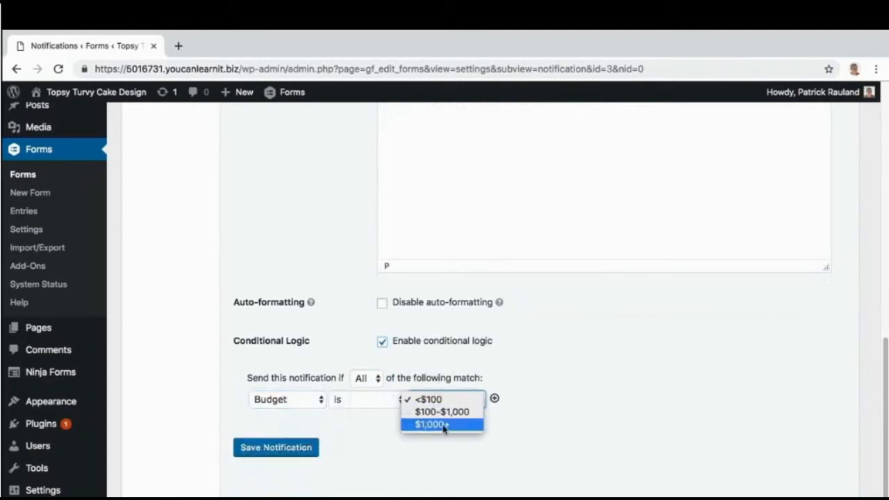
click(430, 425)
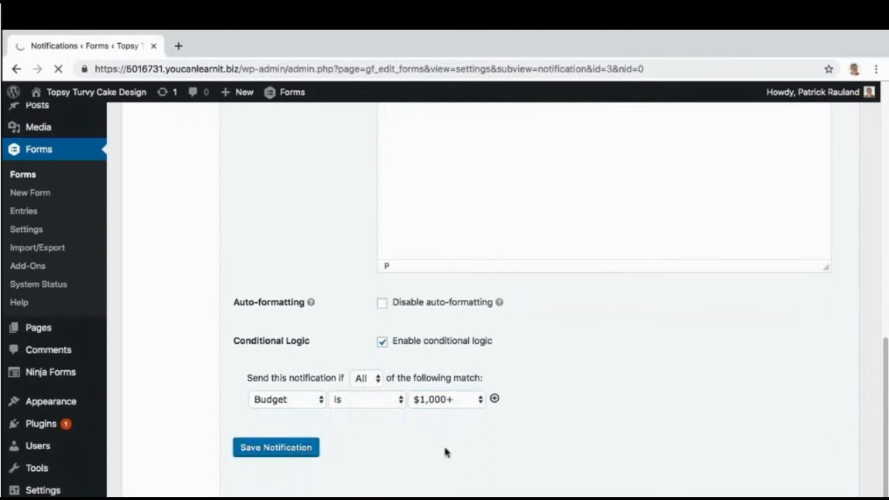
click(276, 446)
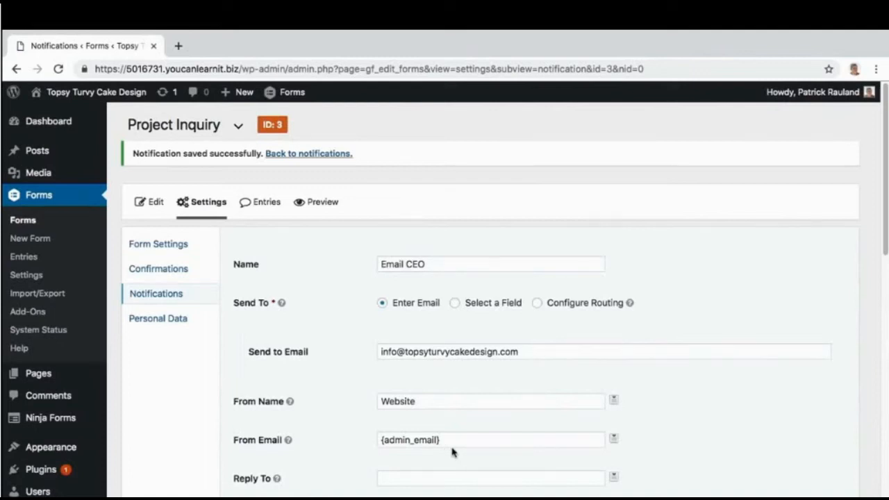
mouse_move(286, 185)
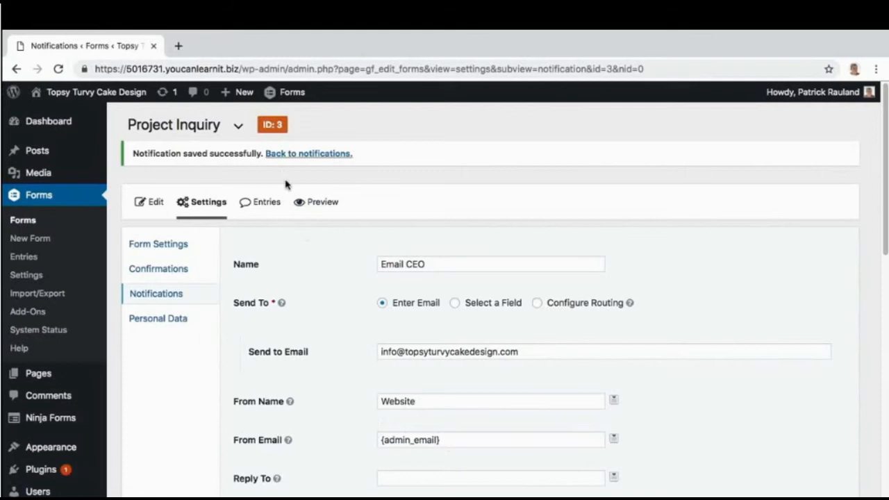
click(156, 294)
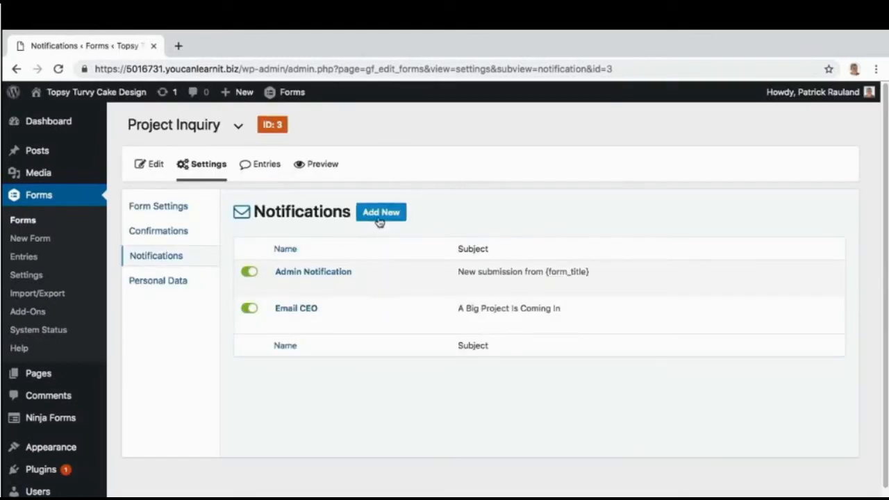
Add notification 'Less Than $100' sent to the Email field, from 'Topsy Turvy Cake Design'.
click(381, 212)
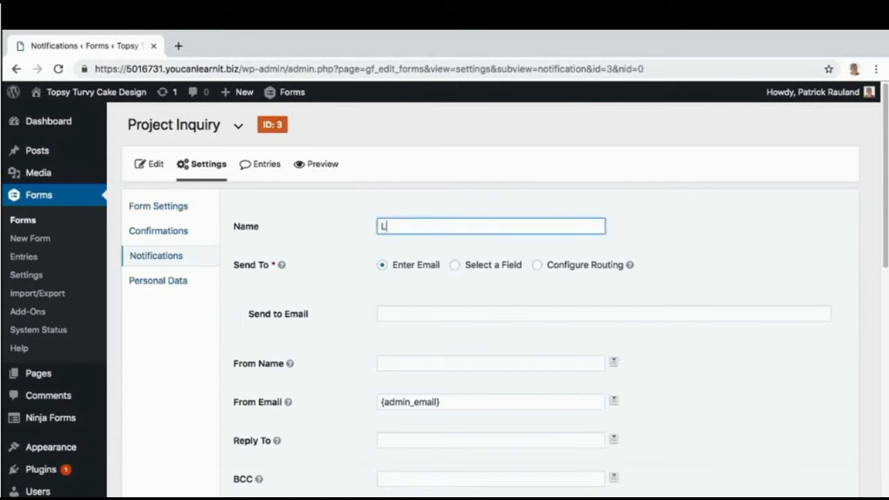
text(ess Than $10)
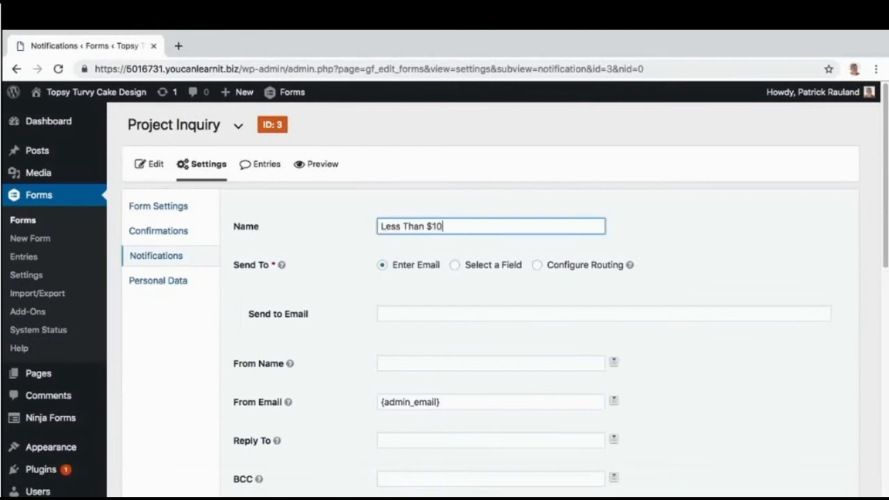
text(0)
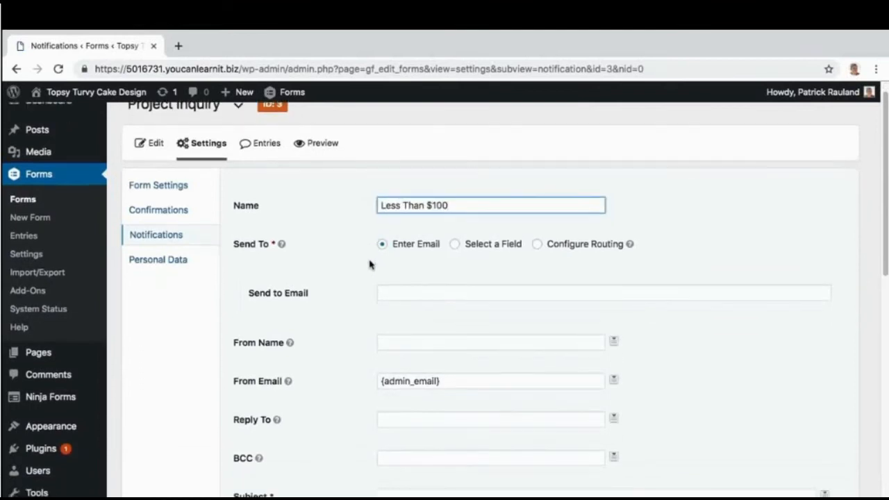
click(603, 293)
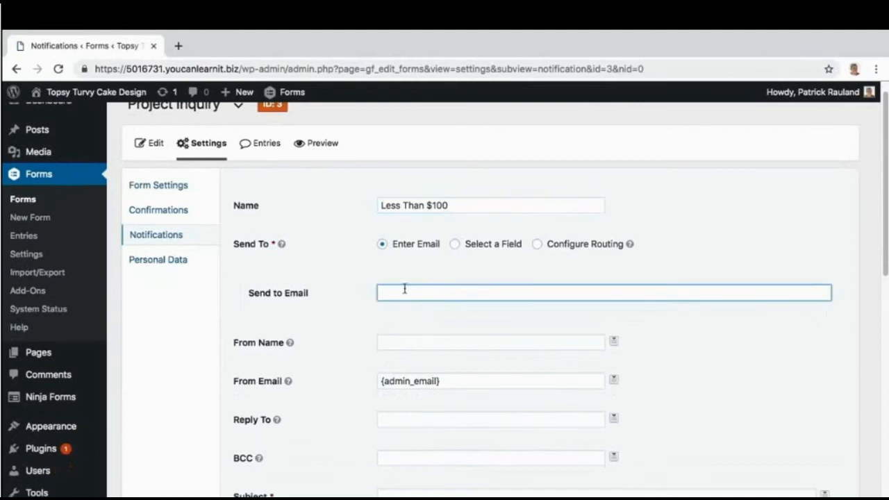
click(454, 224)
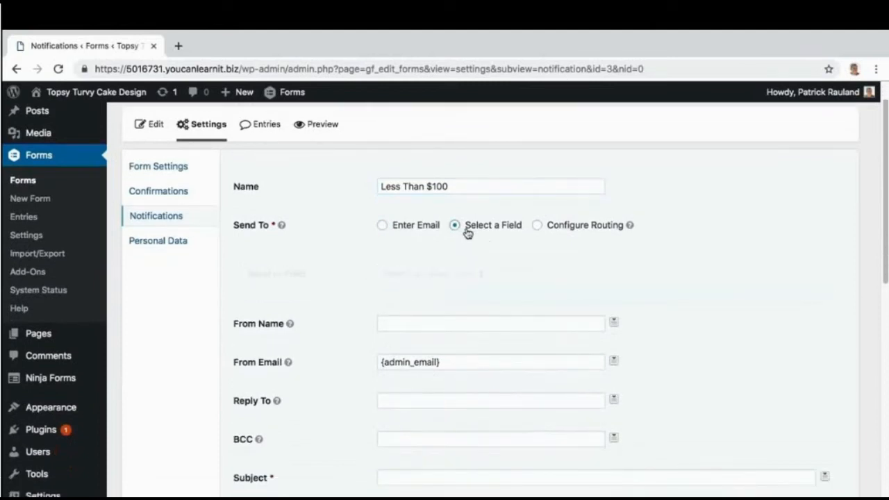
click(426, 273)
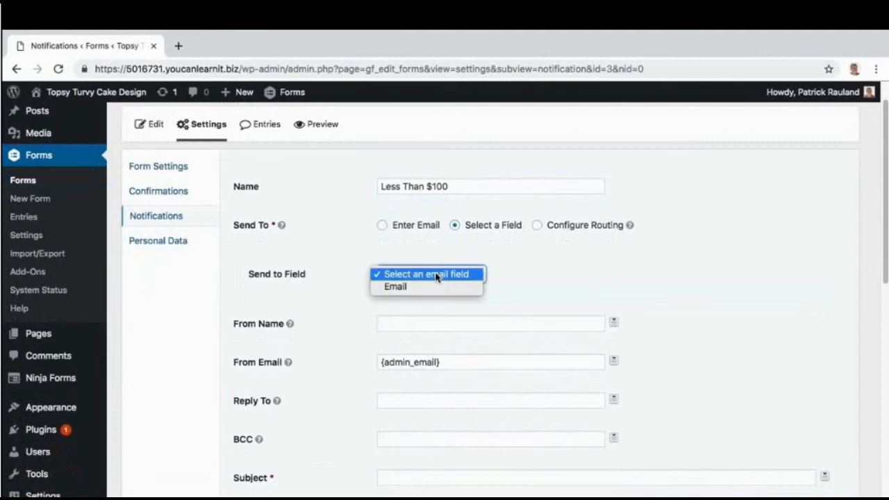
click(395, 286)
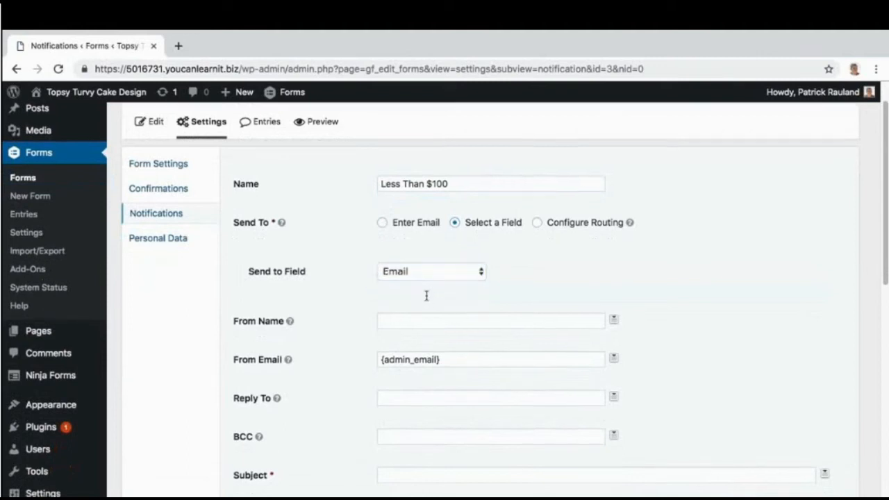
text(Topsy)
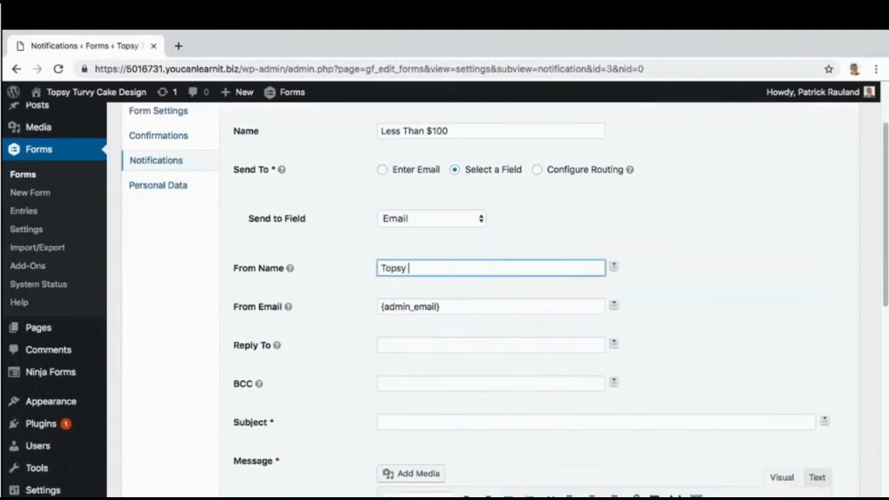
text(Turvy Cake Design)
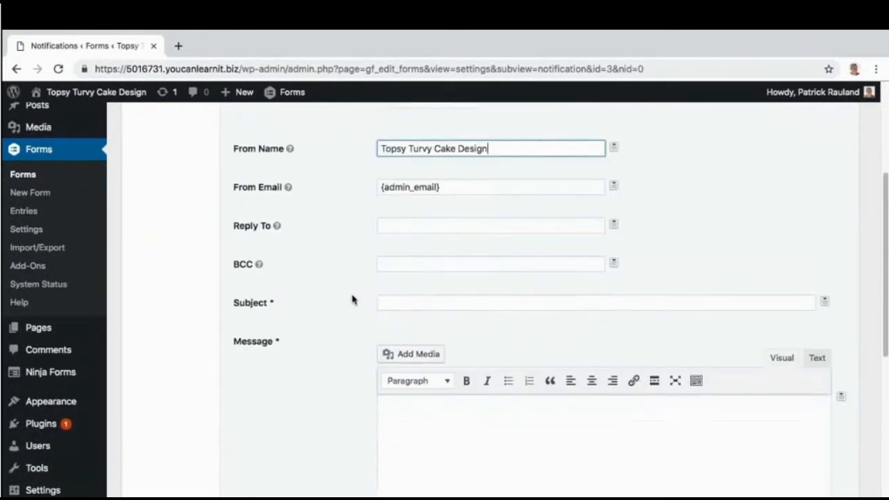
Enter the 'Project Inquiry' subject and the thank-you message referring the client elsewhere.
text(Project)
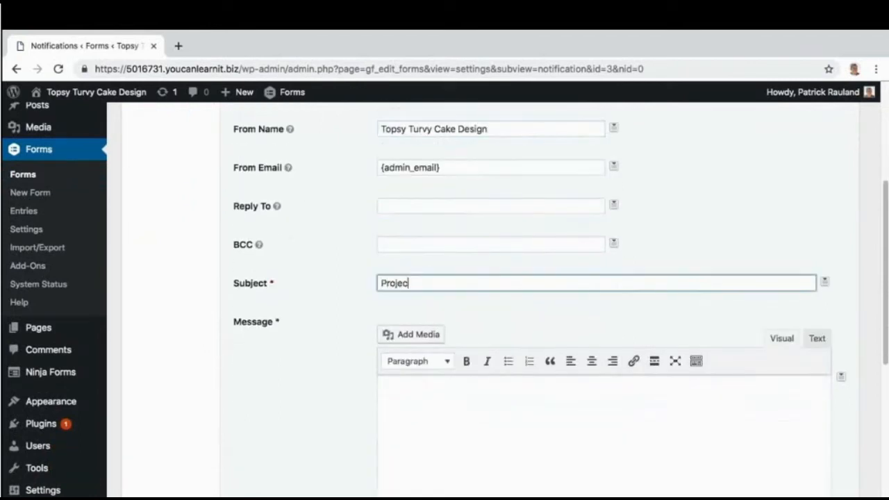
text(Inquiry)
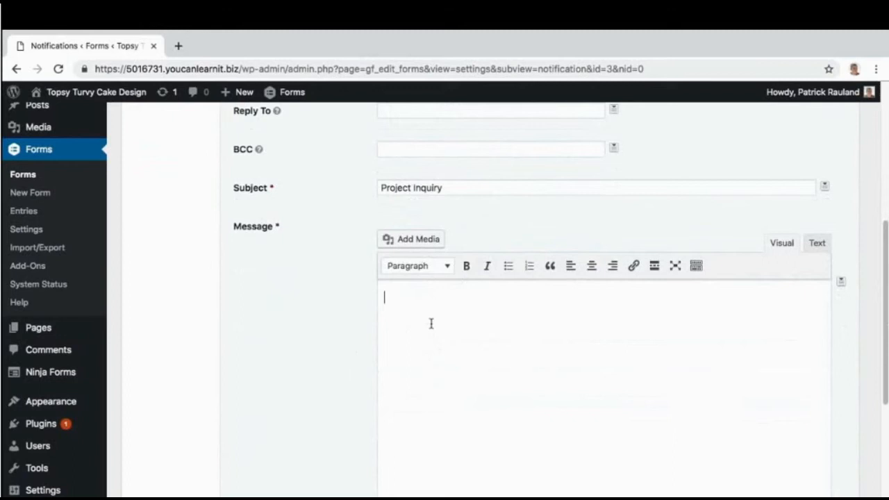
text(Thanks for taki)
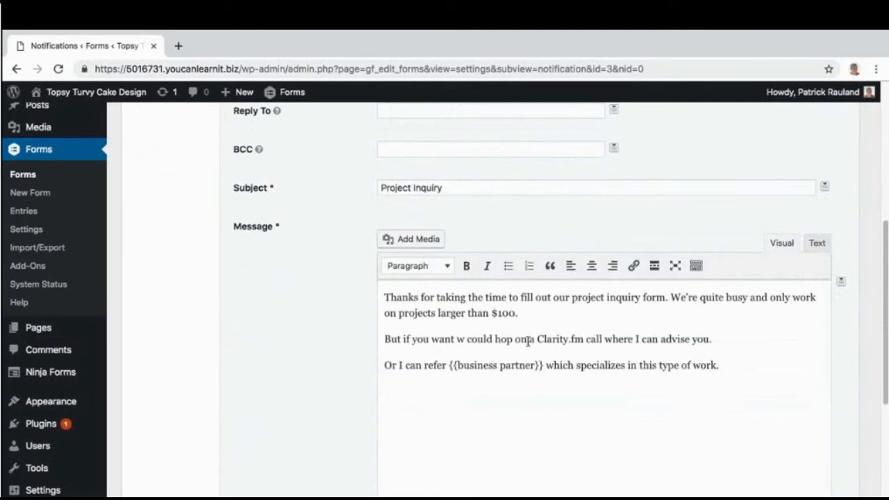
double_click(560, 339)
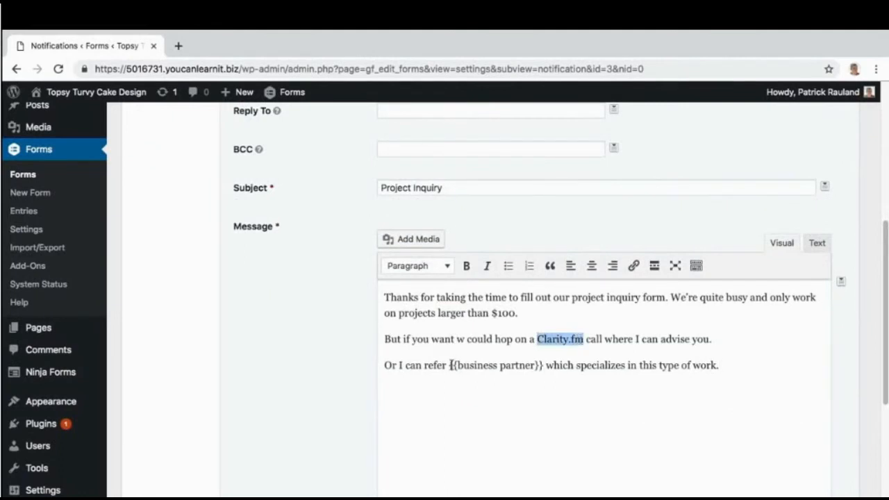
double_click(495, 365)
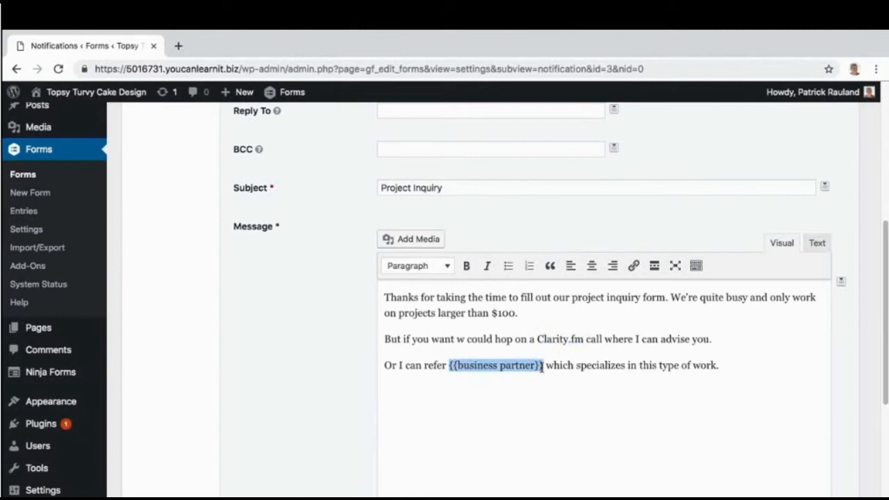
click(464, 339)
text(e)
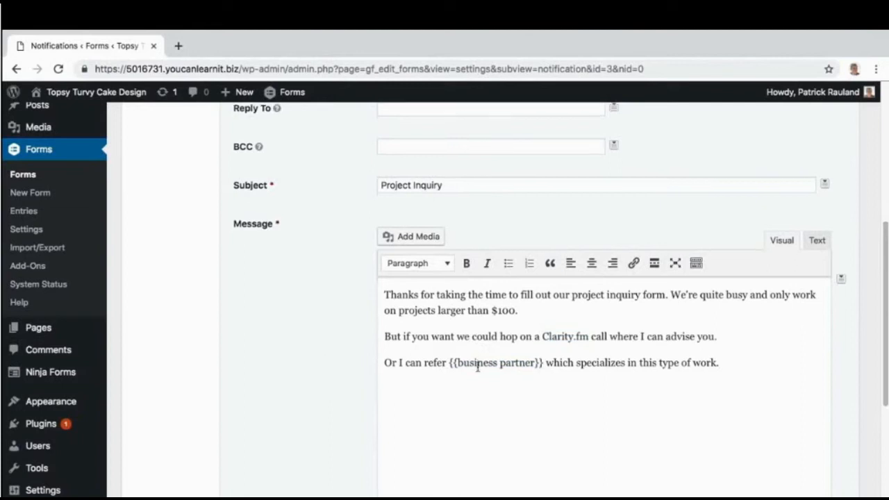
Enable conditional logic with Budget is <$100 and save the notification.
scroll(down, 3)
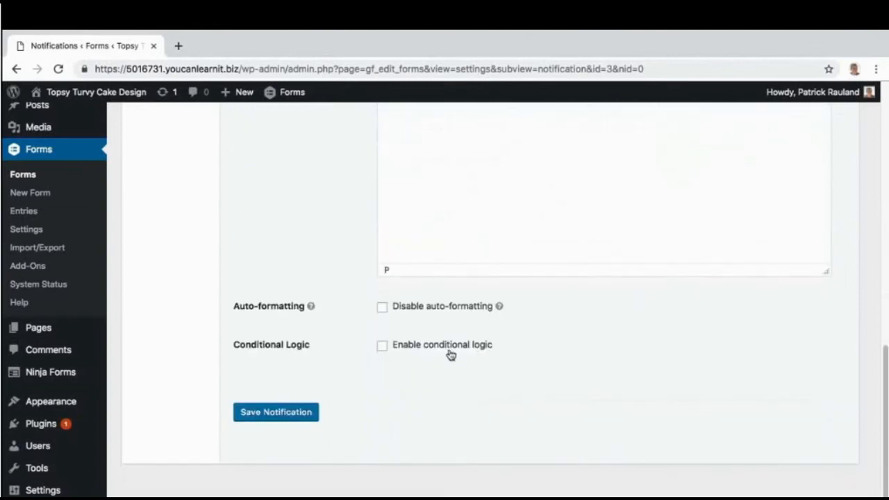
click(383, 346)
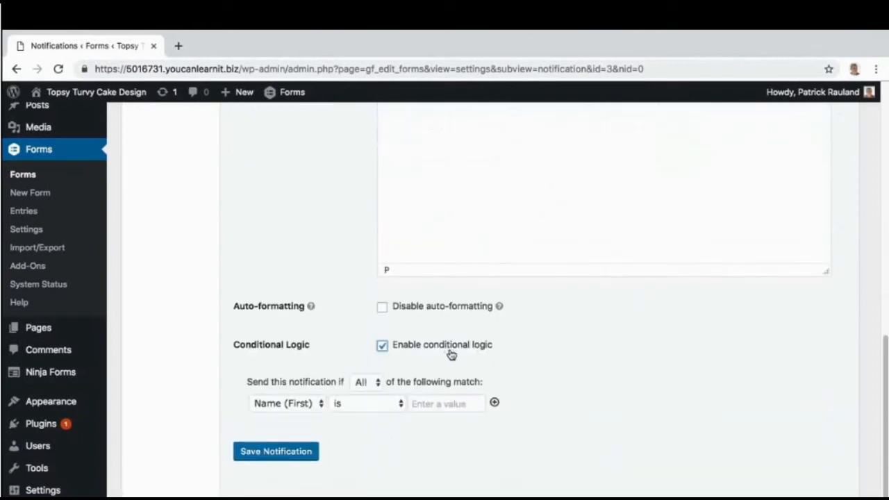
click(285, 403)
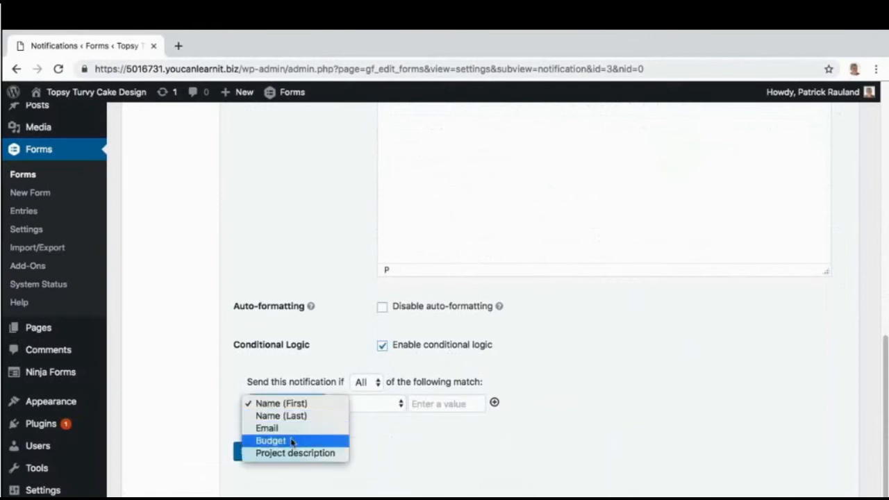
click(271, 440)
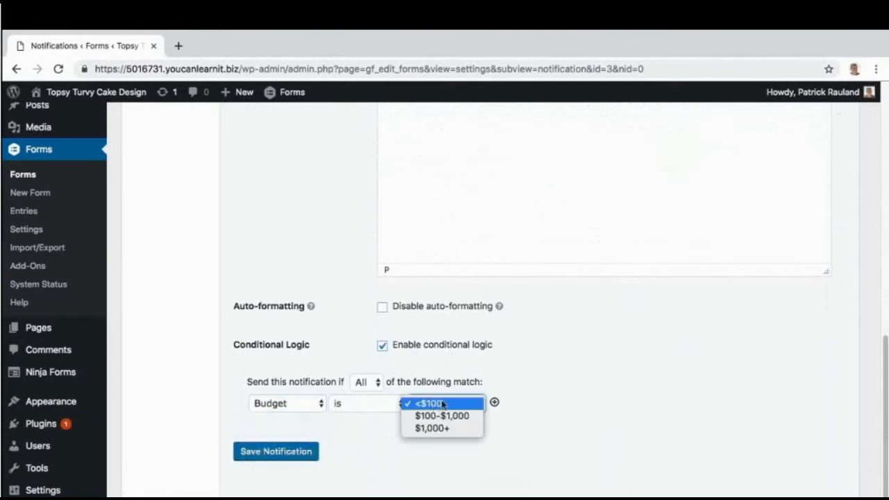
click(429, 403)
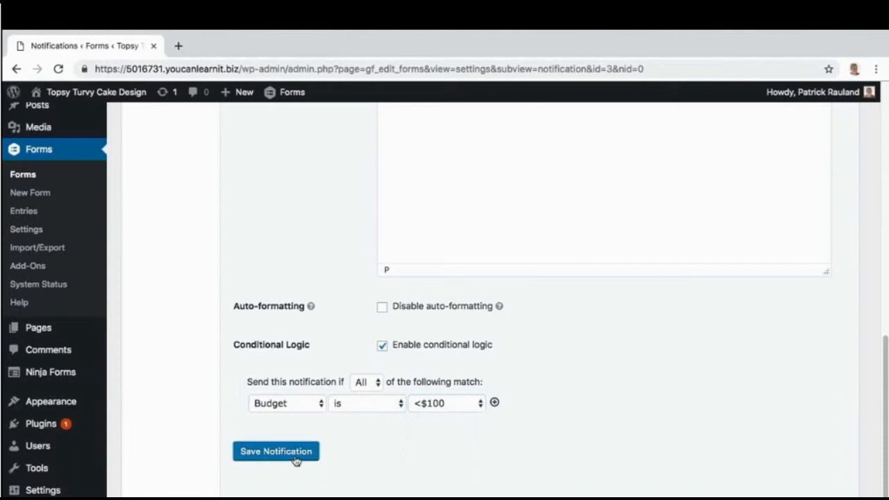
click(276, 451)
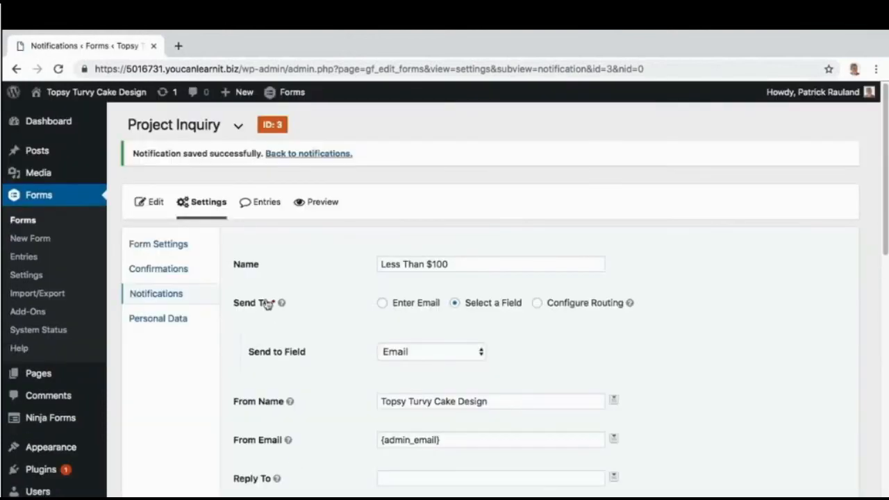
mouse_move(332, 273)
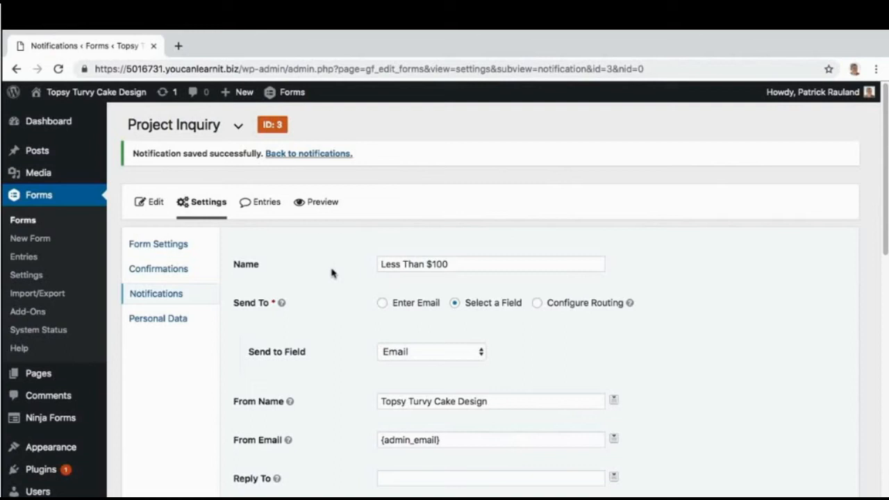
mouse_move(166, 215)
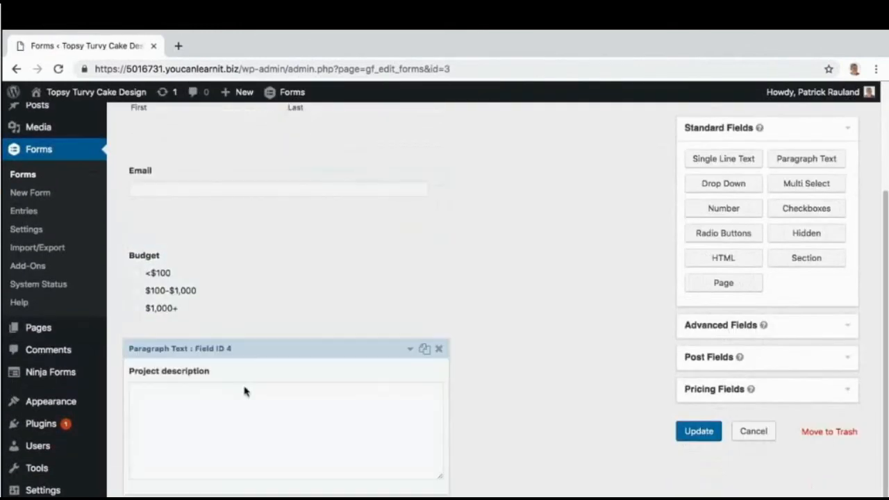
mouse_move(382, 377)
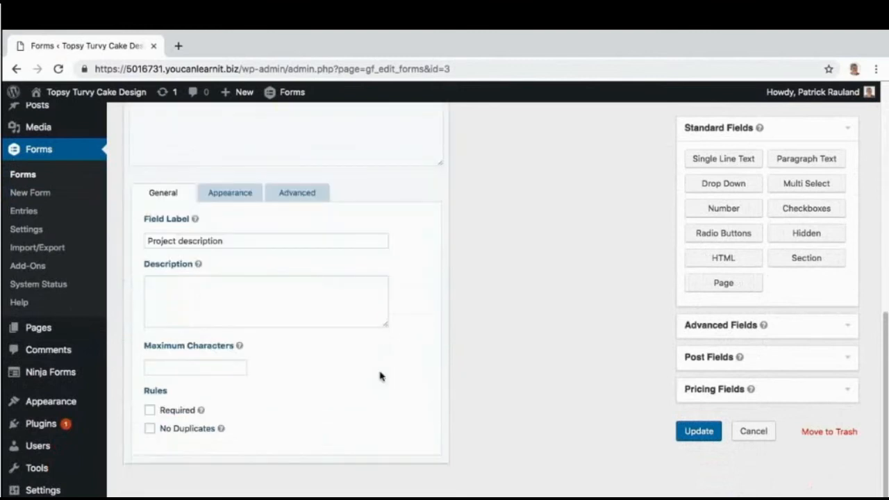
Add a second rule Budget is $1,000+, combine rules with Any, and update the form.
click(296, 192)
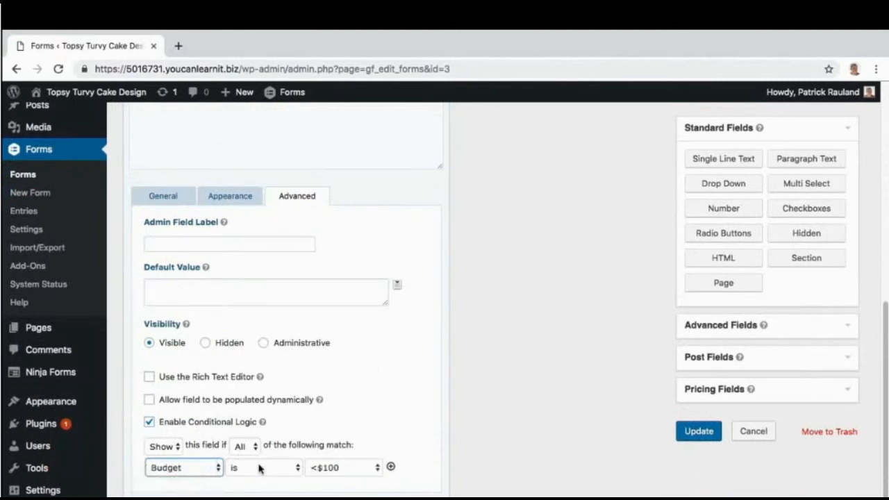
click(340, 468)
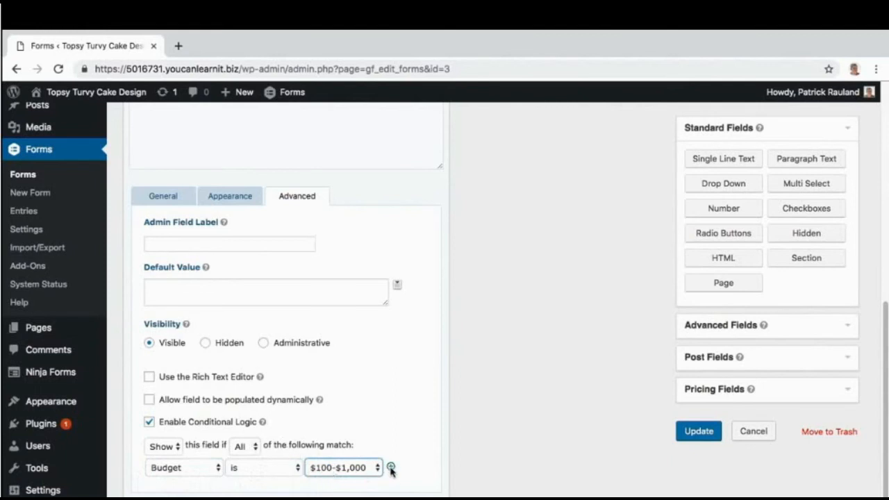
click(391, 467)
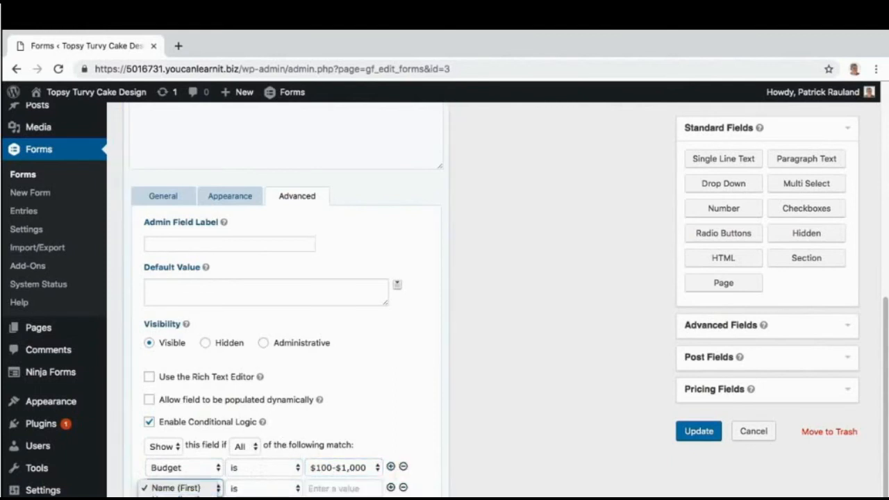
click(341, 489)
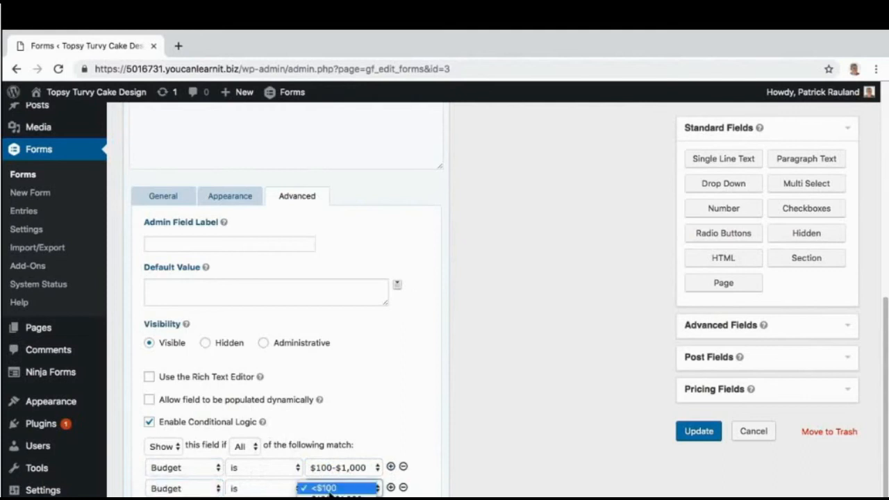
click(242, 446)
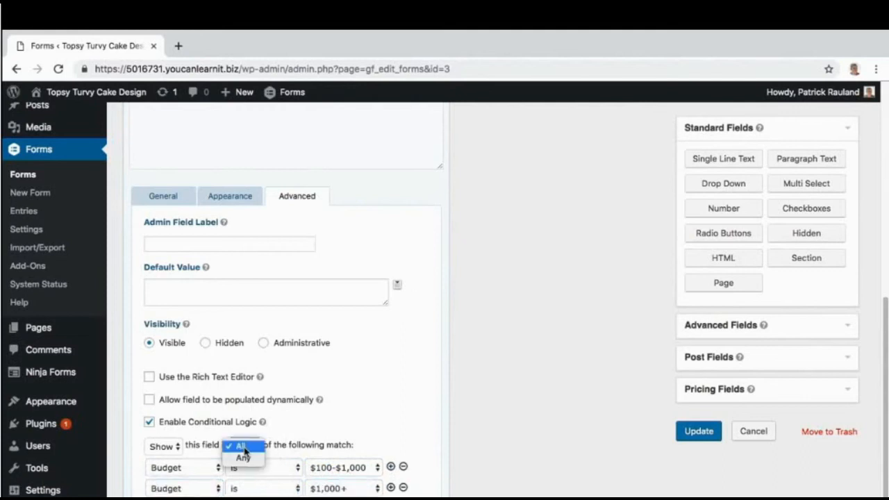
click(243, 457)
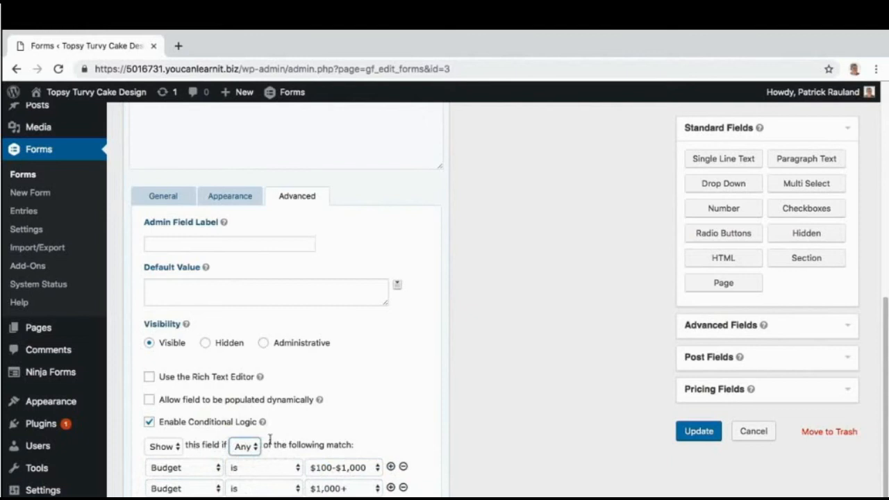
click(698, 430)
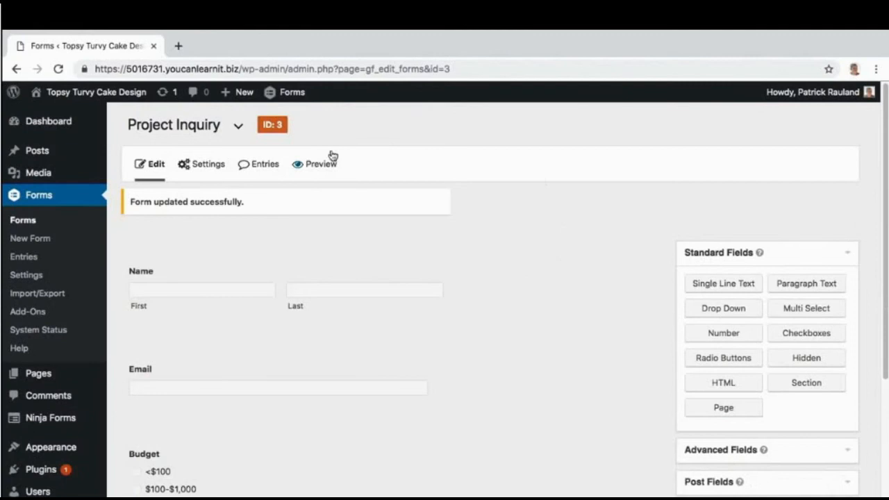
Preview the form, choose <$100 then $100-$1,000 to reveal Project description.
click(320, 164)
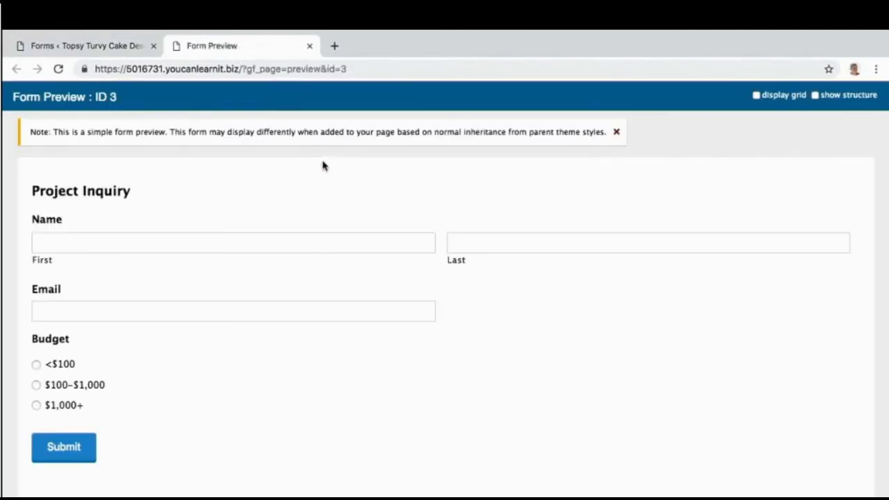
mouse_move(366, 234)
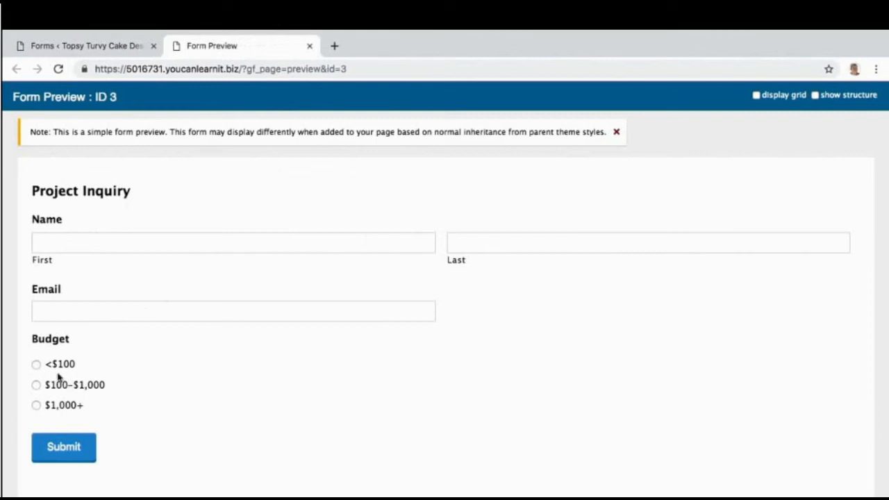
click(36, 364)
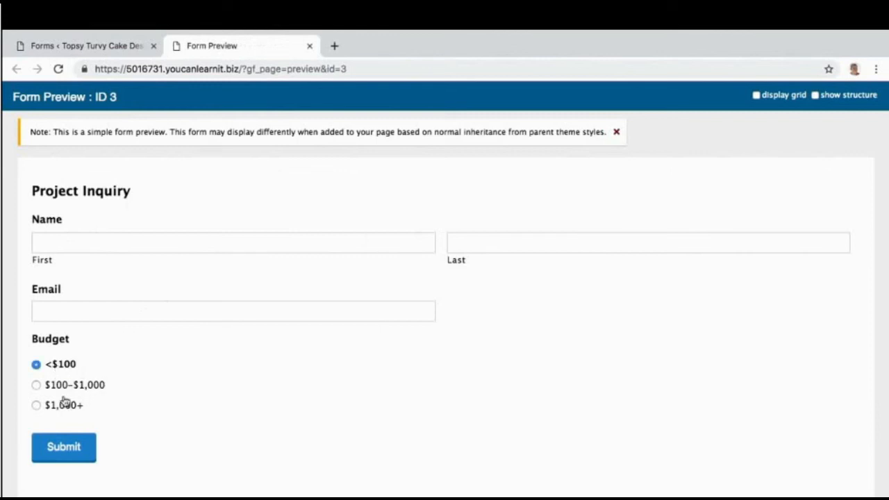
click(36, 385)
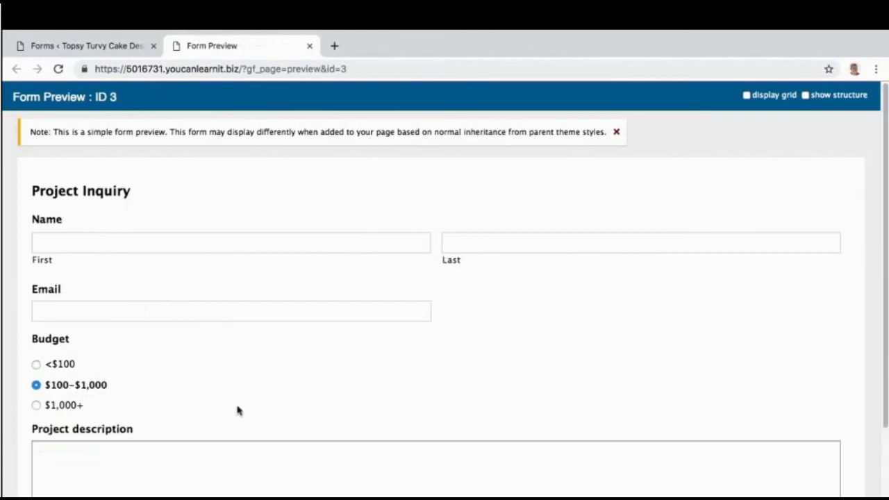
scroll(down, 3)
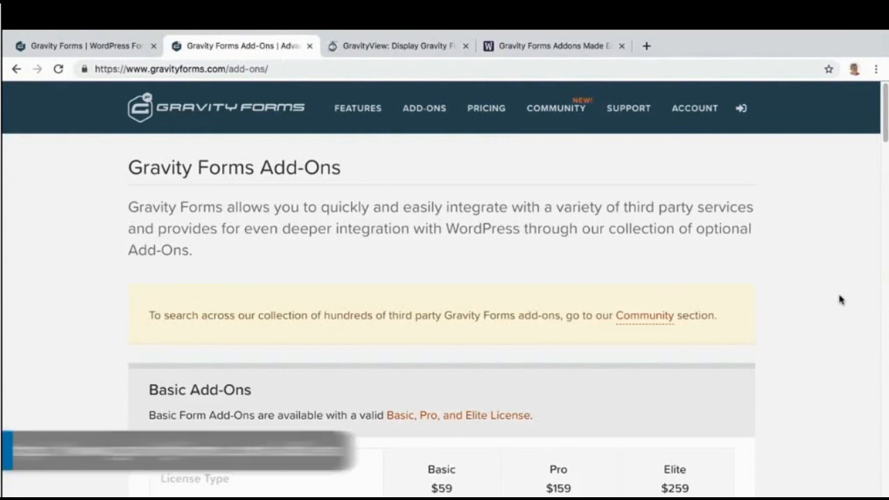
Scroll the Add-Ons page to the Basic Add-Ons table and open Mailgun.
scroll(down, 3)
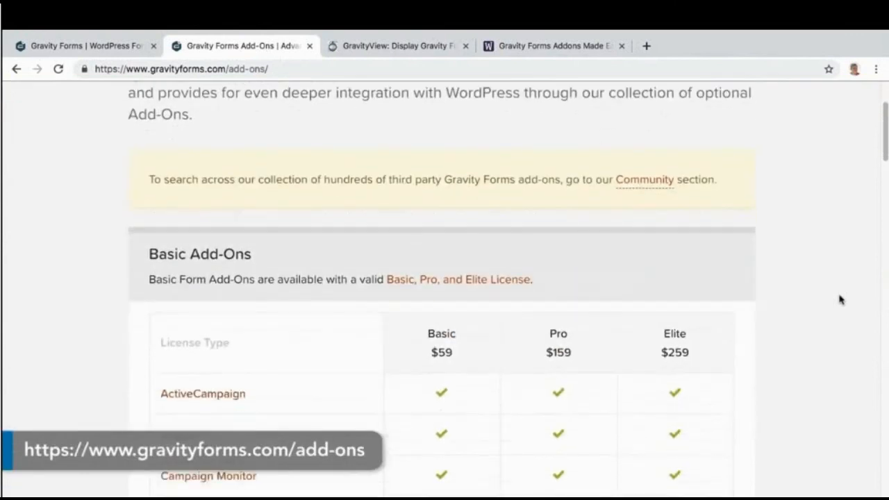
scroll(down, 3)
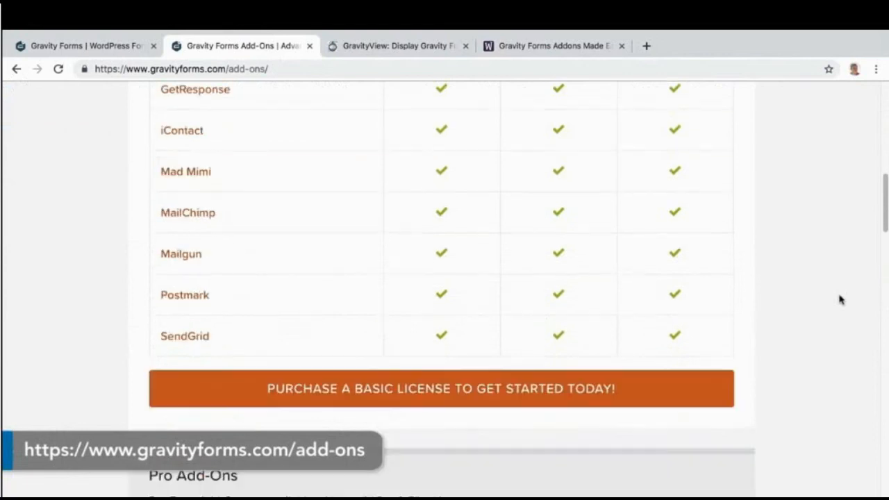
scroll(down, 3)
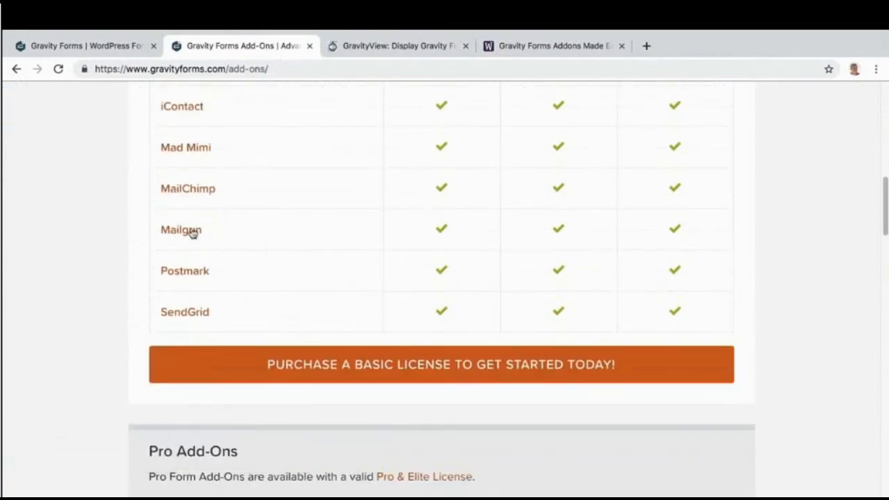
click(181, 230)
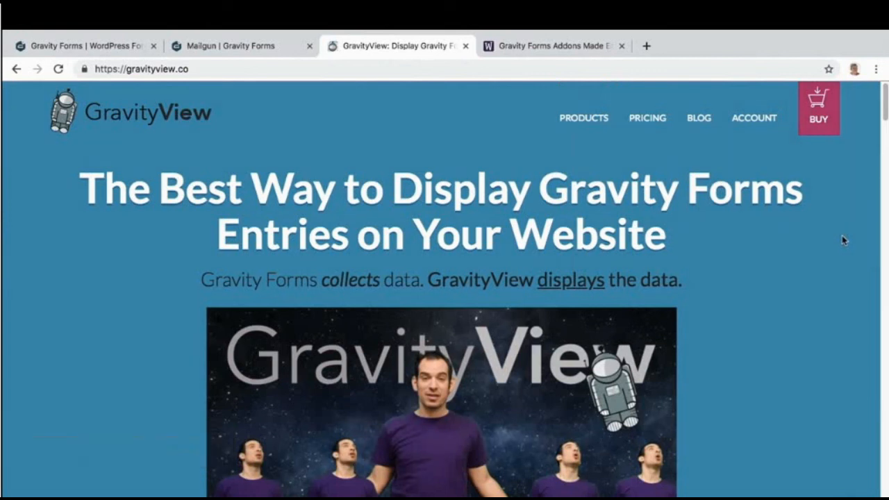
Scroll the GravityView homepage past the intro video.
scroll(down, 3)
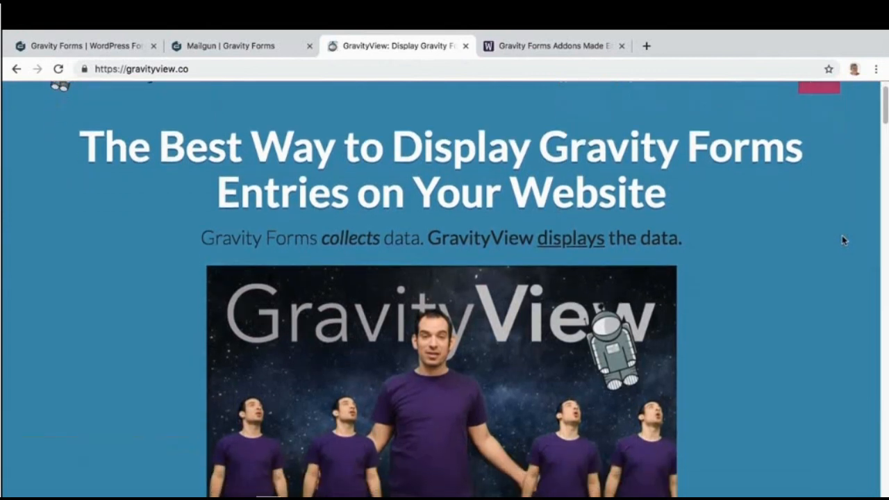
scroll(down, 3)
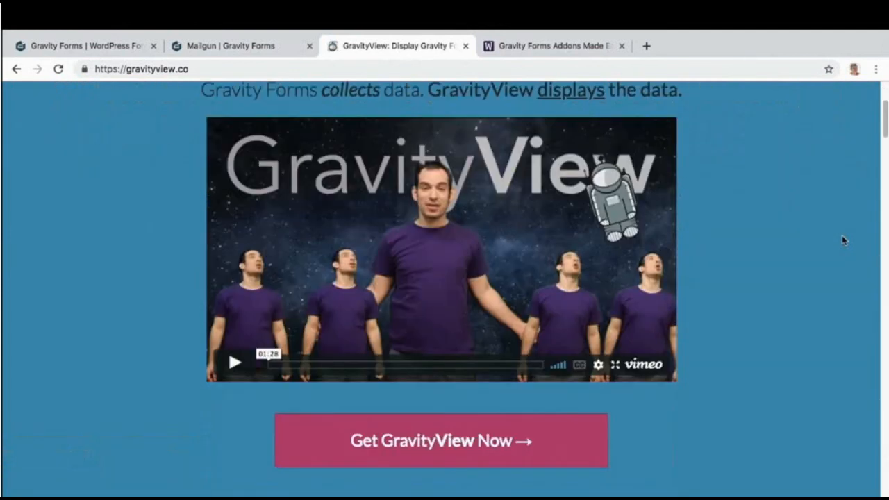
scroll(down, 3)
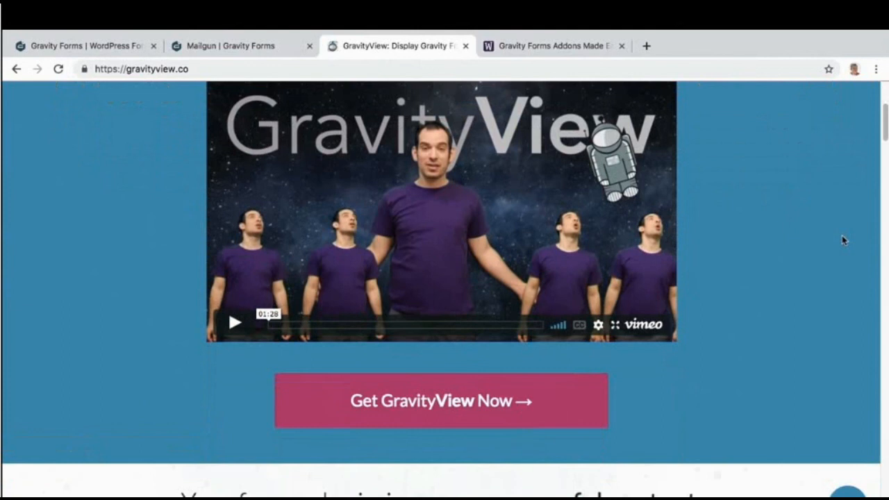
scroll(down, 3)
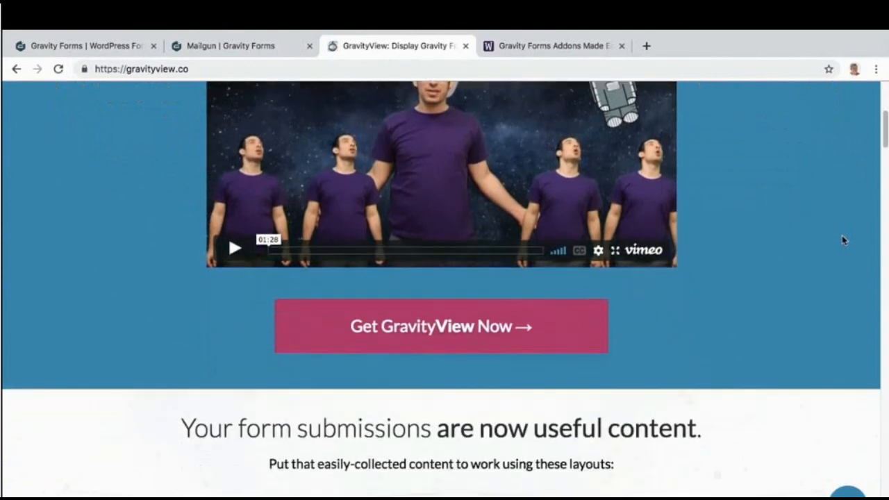
scroll(down, 3)
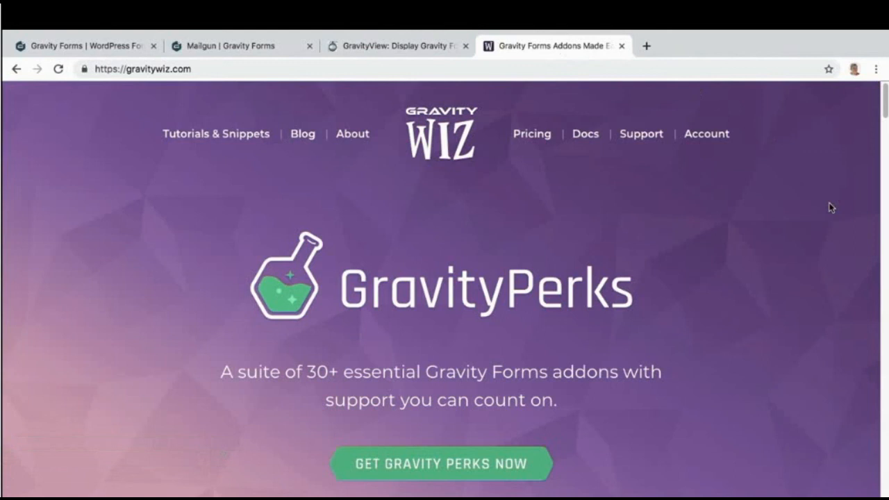
Scroll the GravityPerks page down to What Are Perks? and back to the top.
scroll(down, 3)
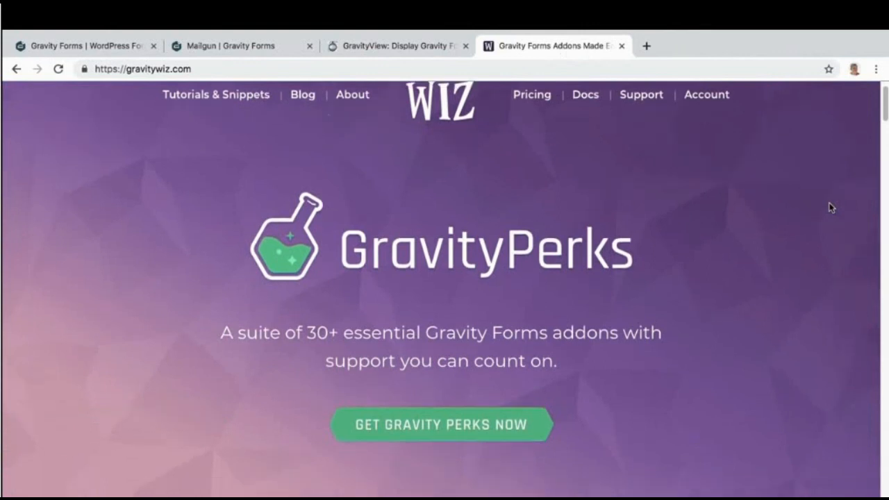
scroll(down, 3)
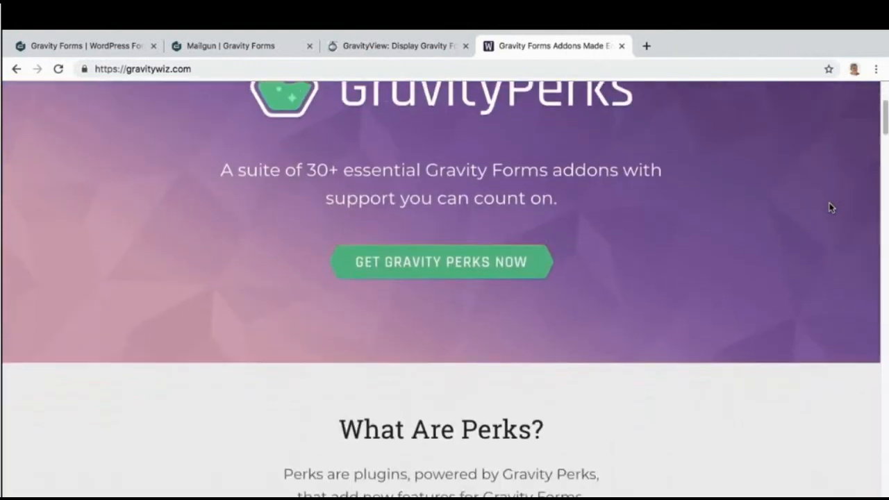
scroll(down, 3)
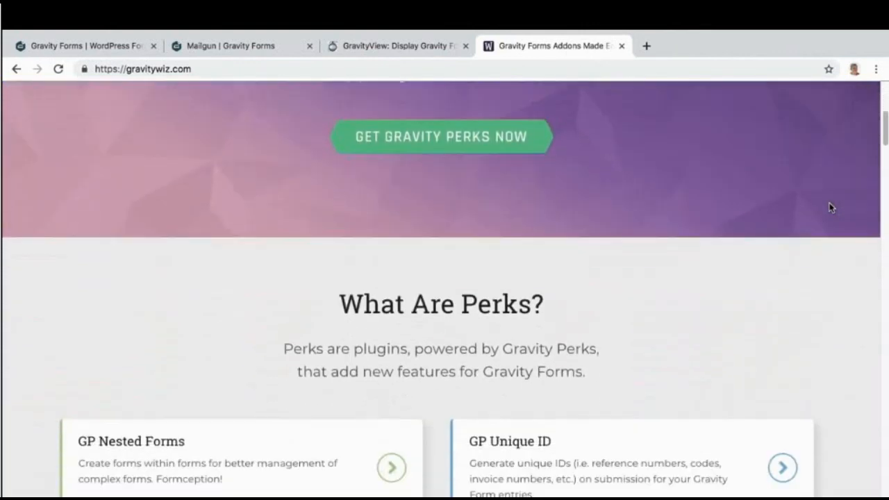
scroll(down, 3)
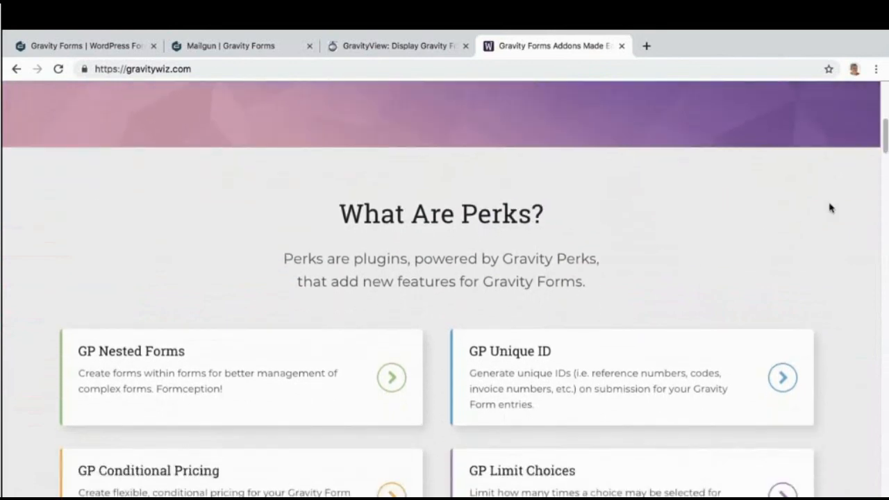
scroll(up, 3)
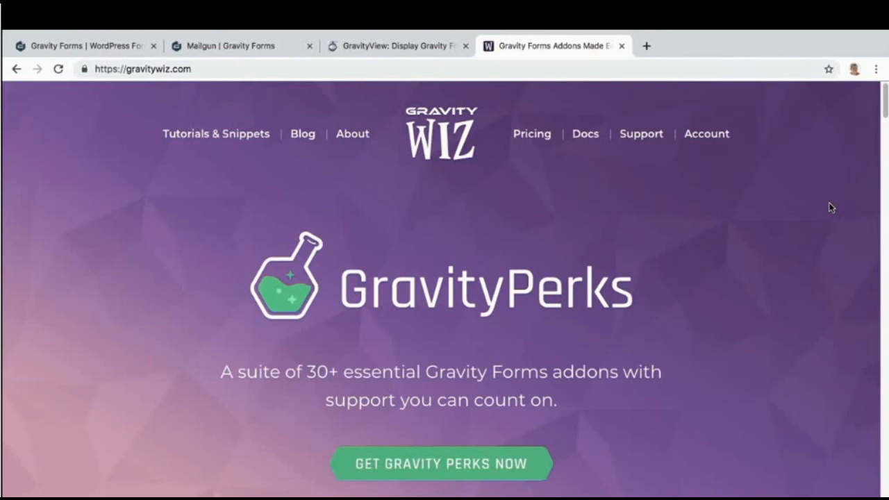